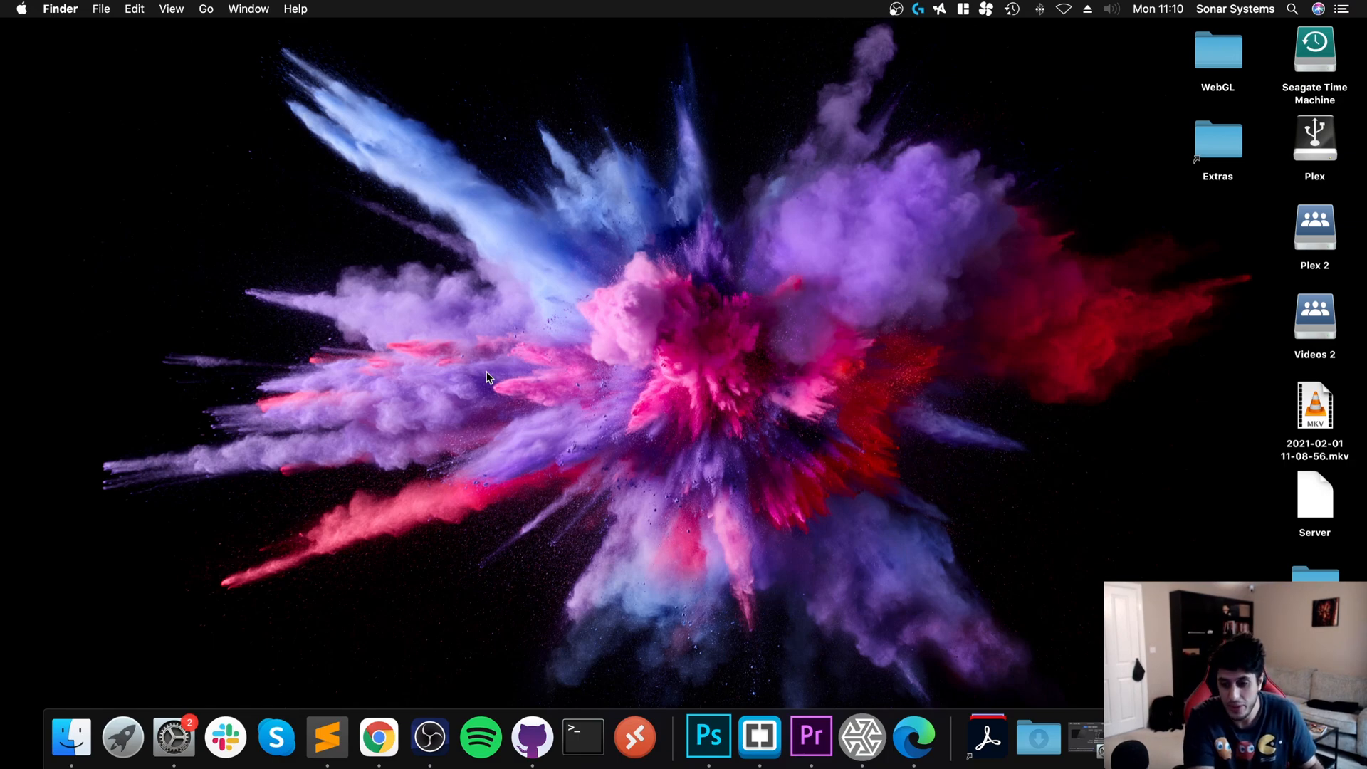
mouse_move(1098, 656)
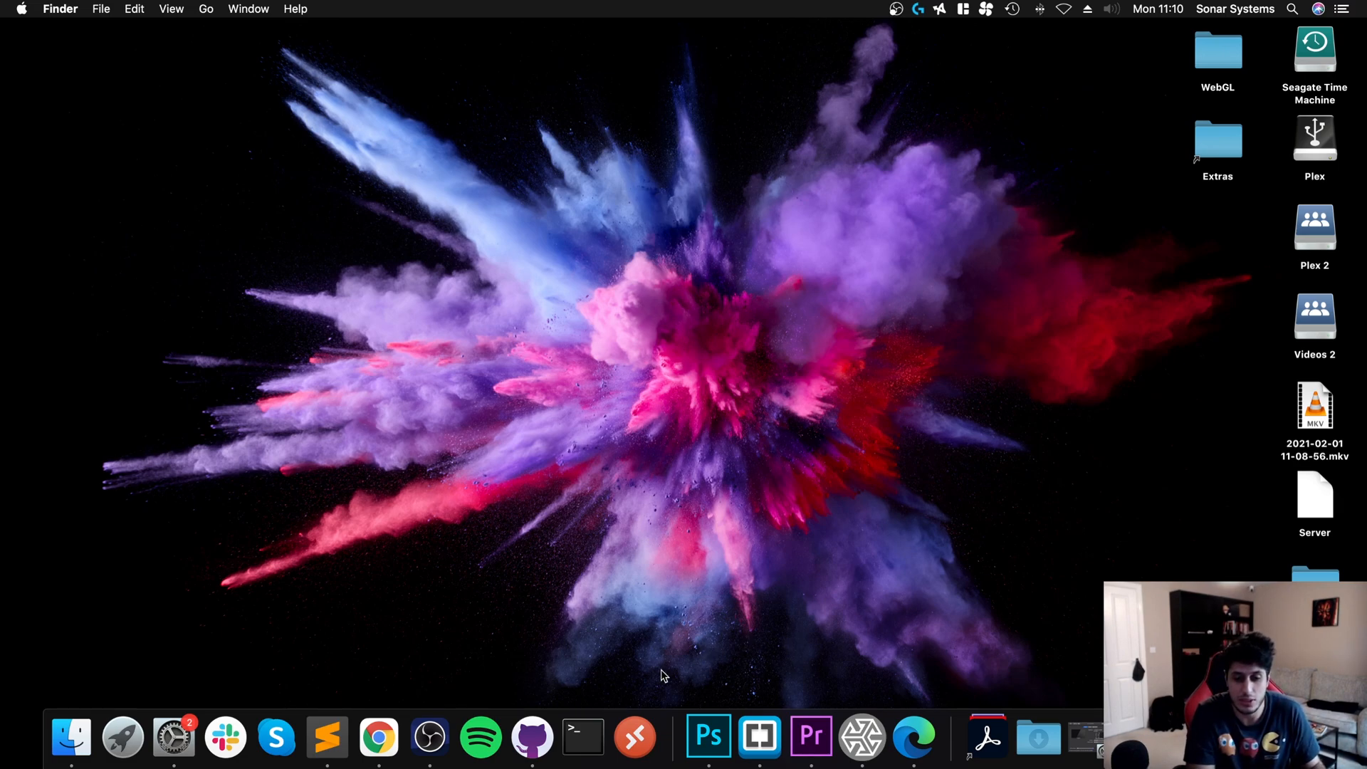
Bring up Sublime Text and copy the echo command that writes the Half-Life app manifest
click(582, 737)
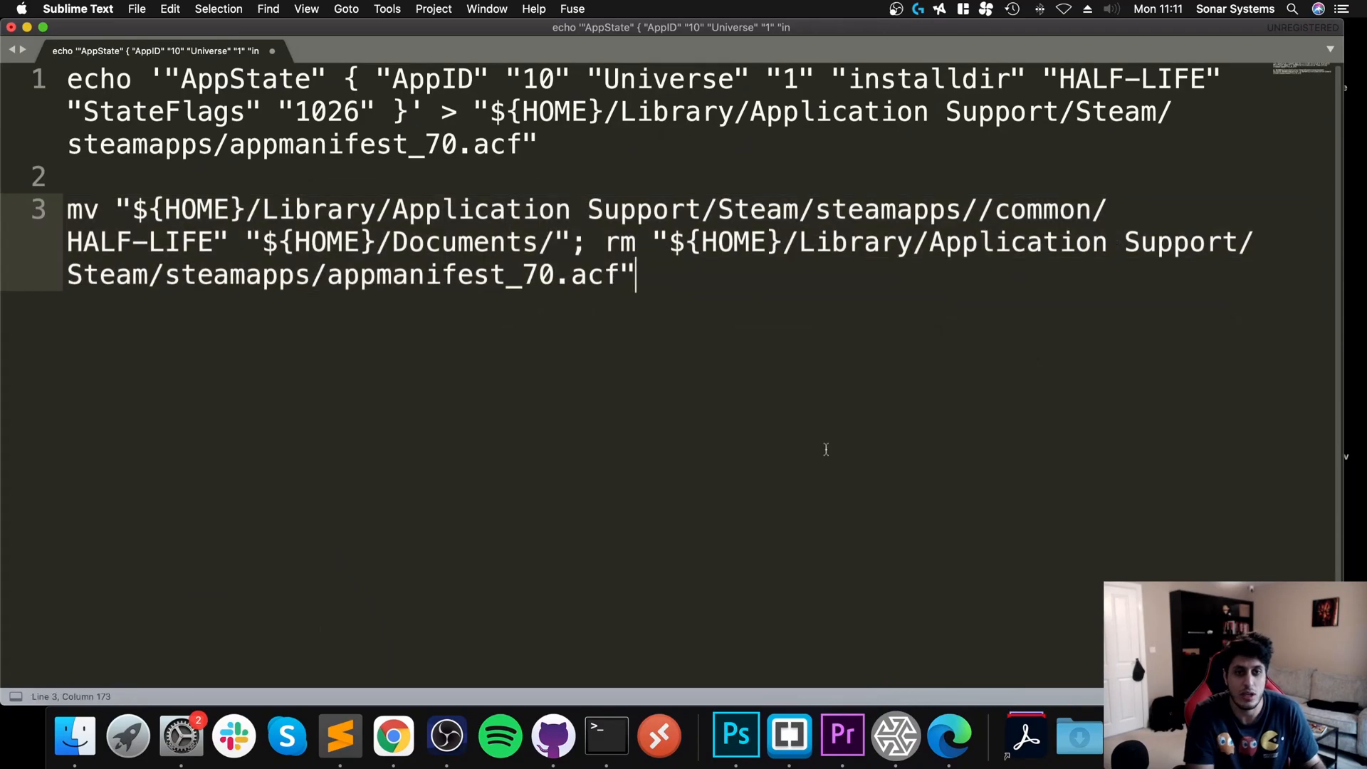
mouse_move(801, 432)
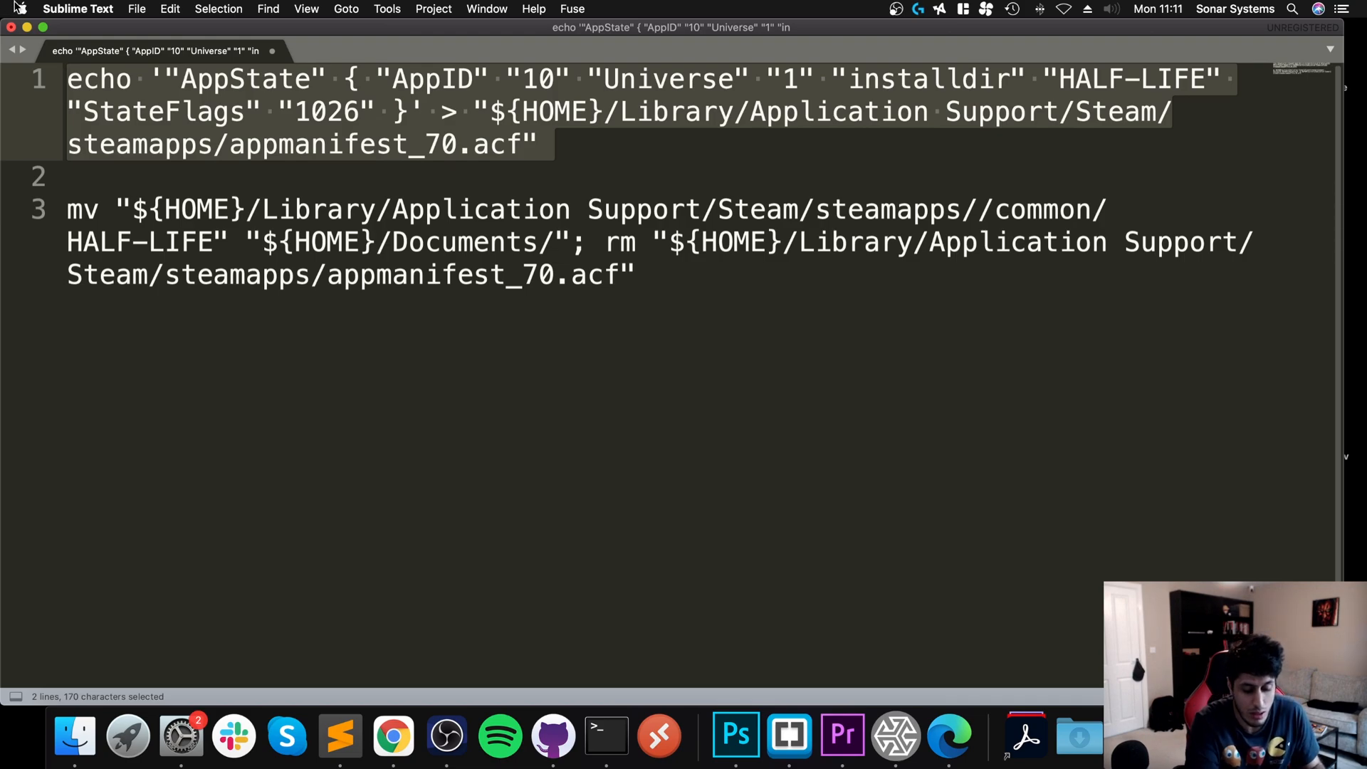
click(621, 714)
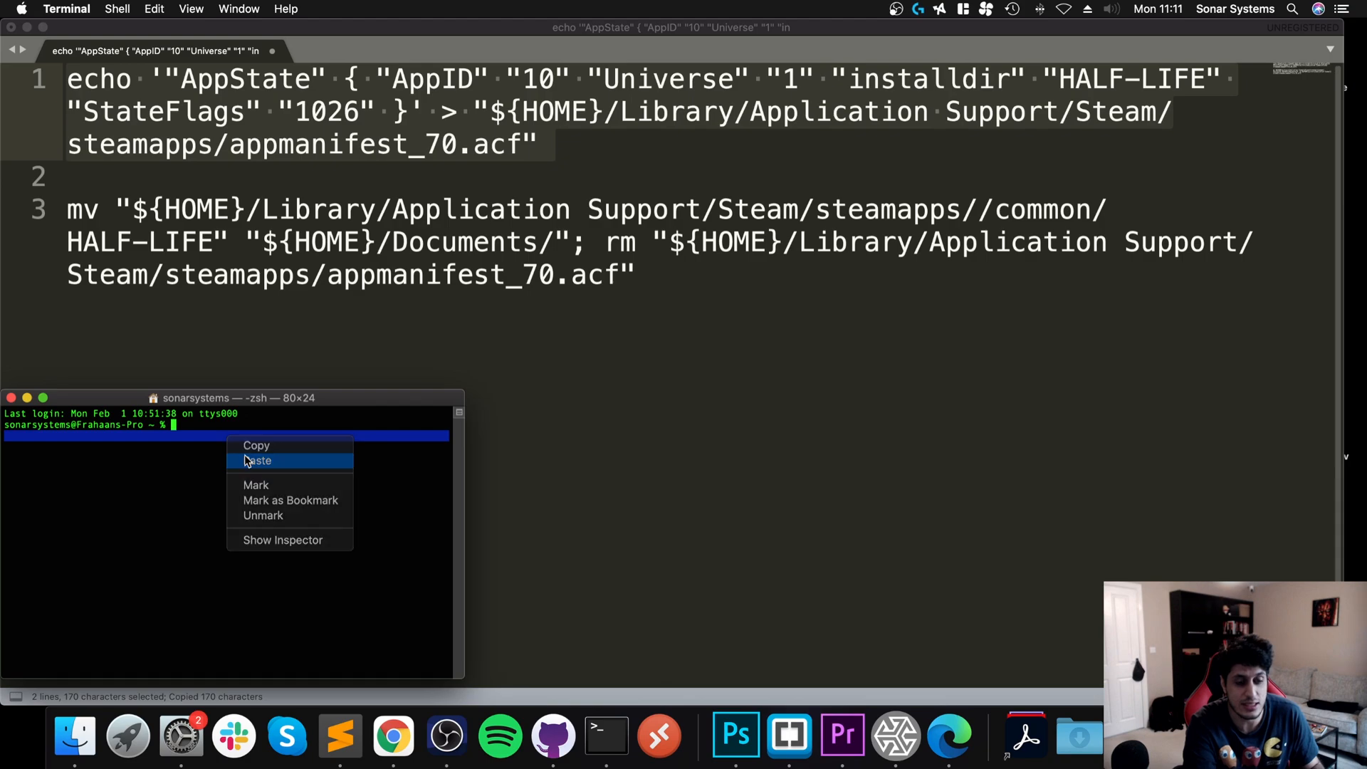
Paste and run the echo command creating appmanifest_70.acf in Steam's steamapps folder
click(258, 460)
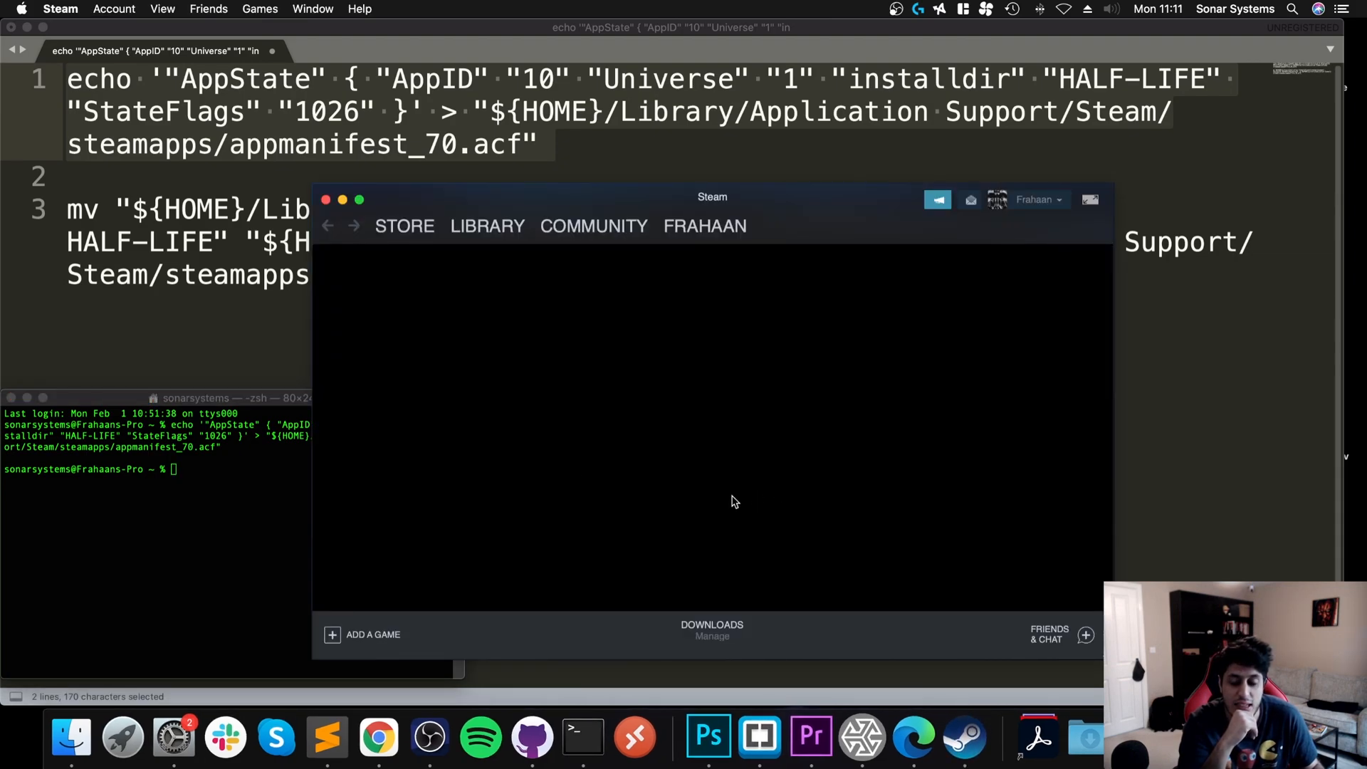
Locate Half-Life in the Steam library's owned games list and show its game page
click(713, 628)
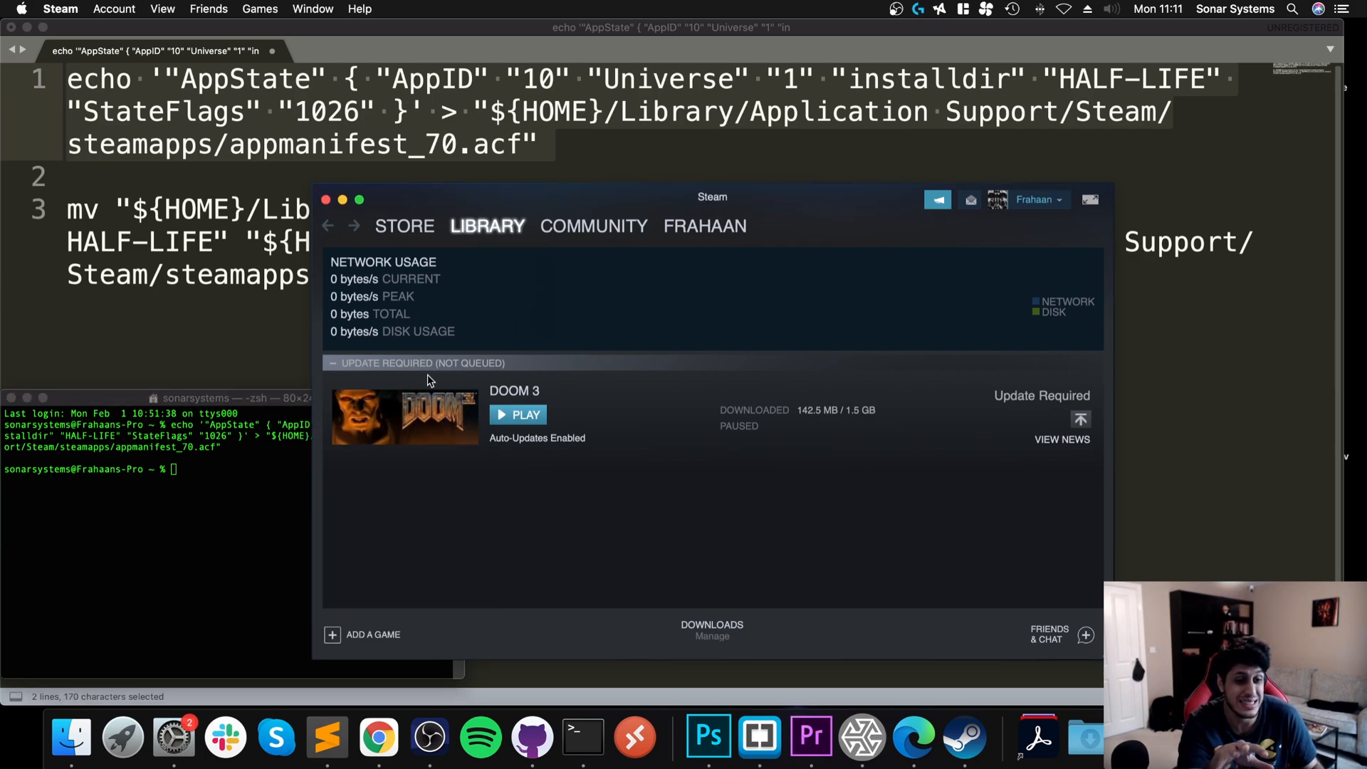
click(487, 226)
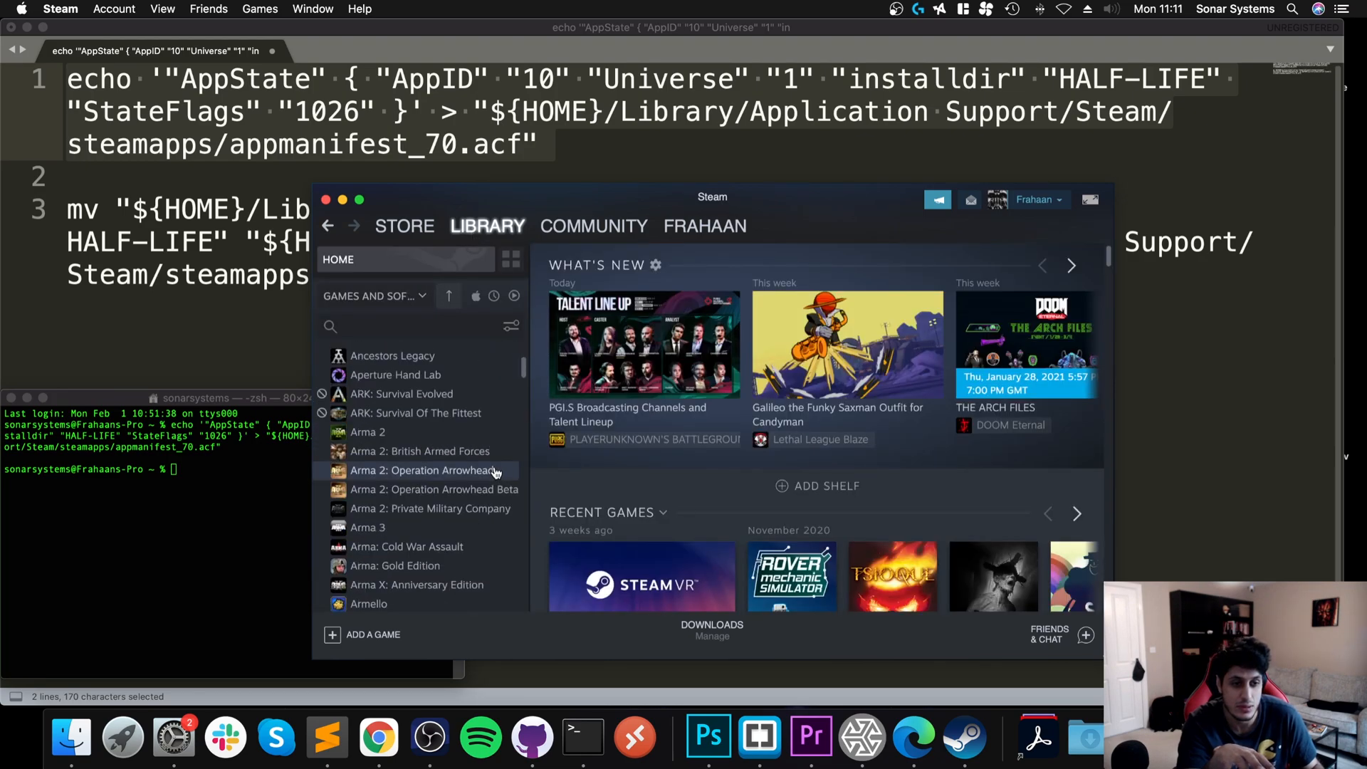
scroll(down, 3)
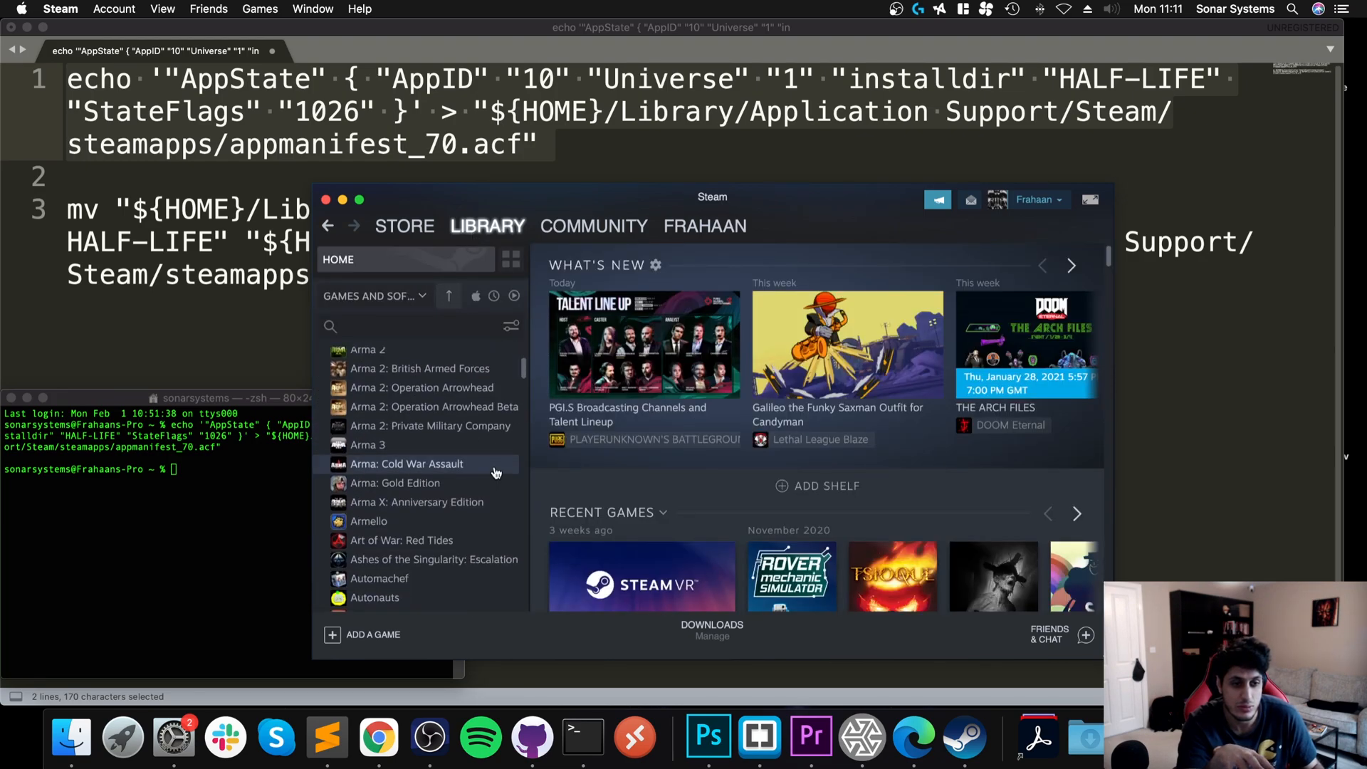
scroll(down, 3)
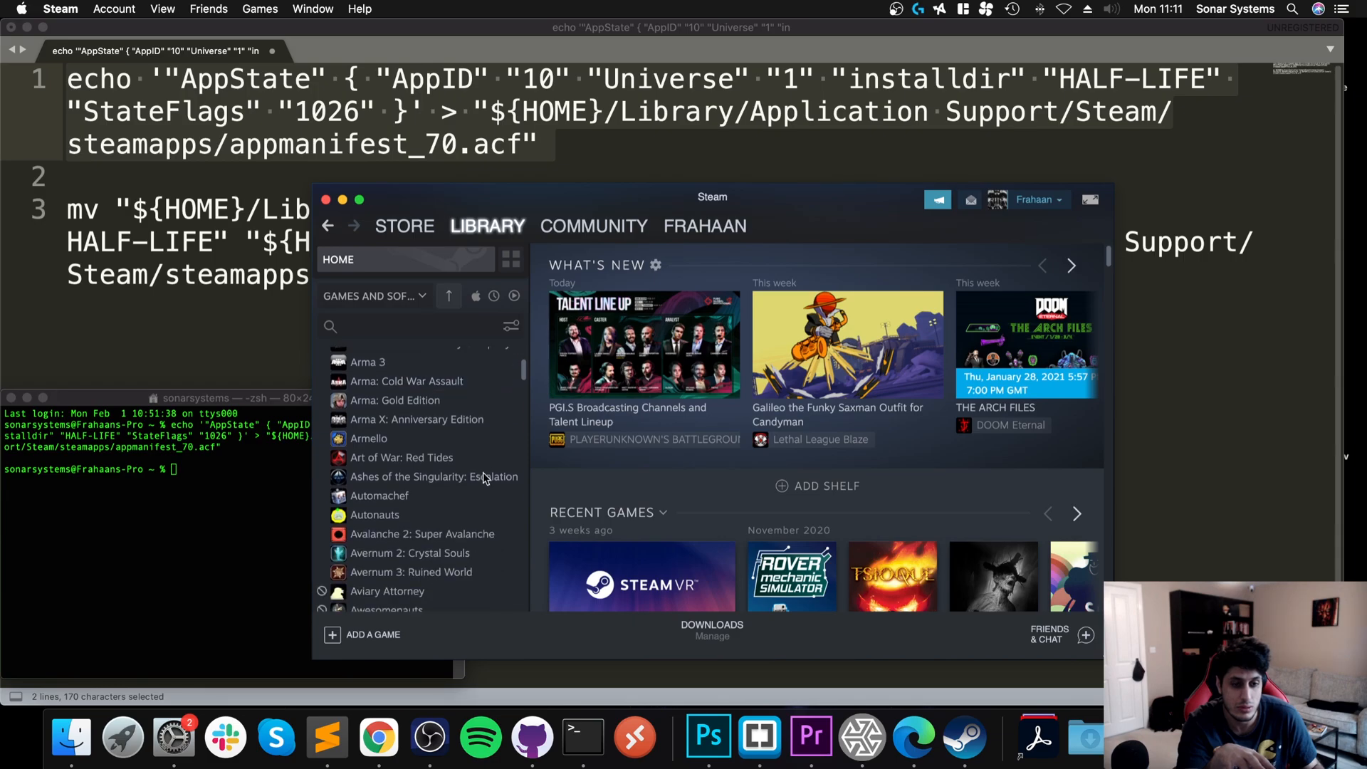
scroll(down, 3)
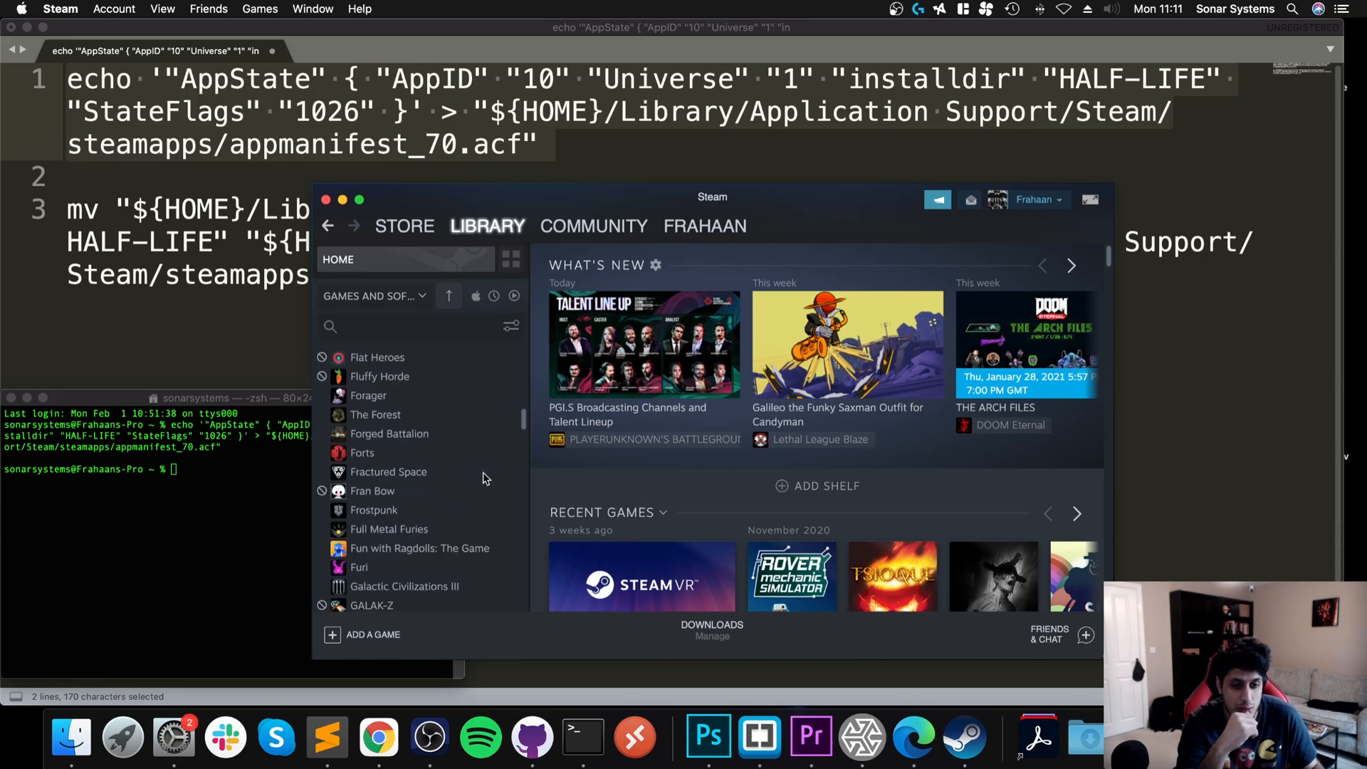
scroll(down, 3)
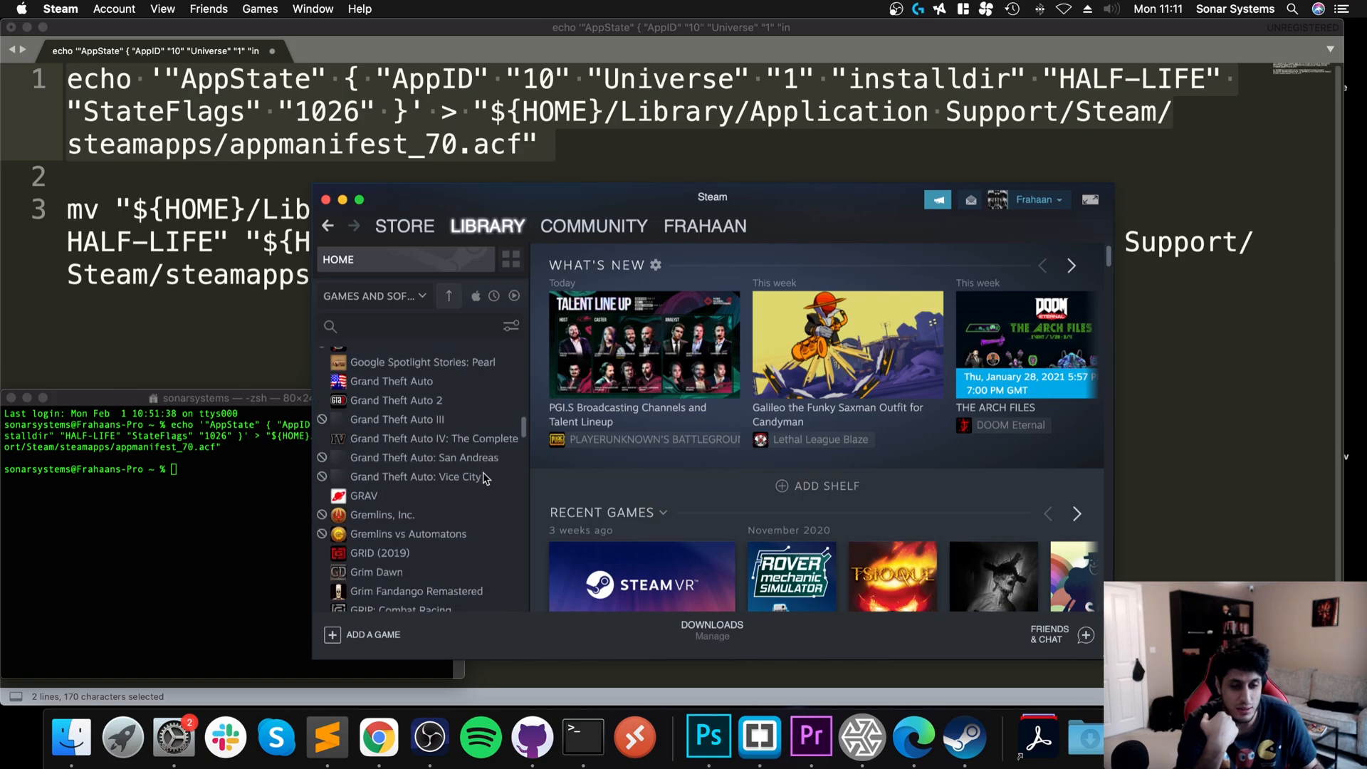
scroll(down, 3)
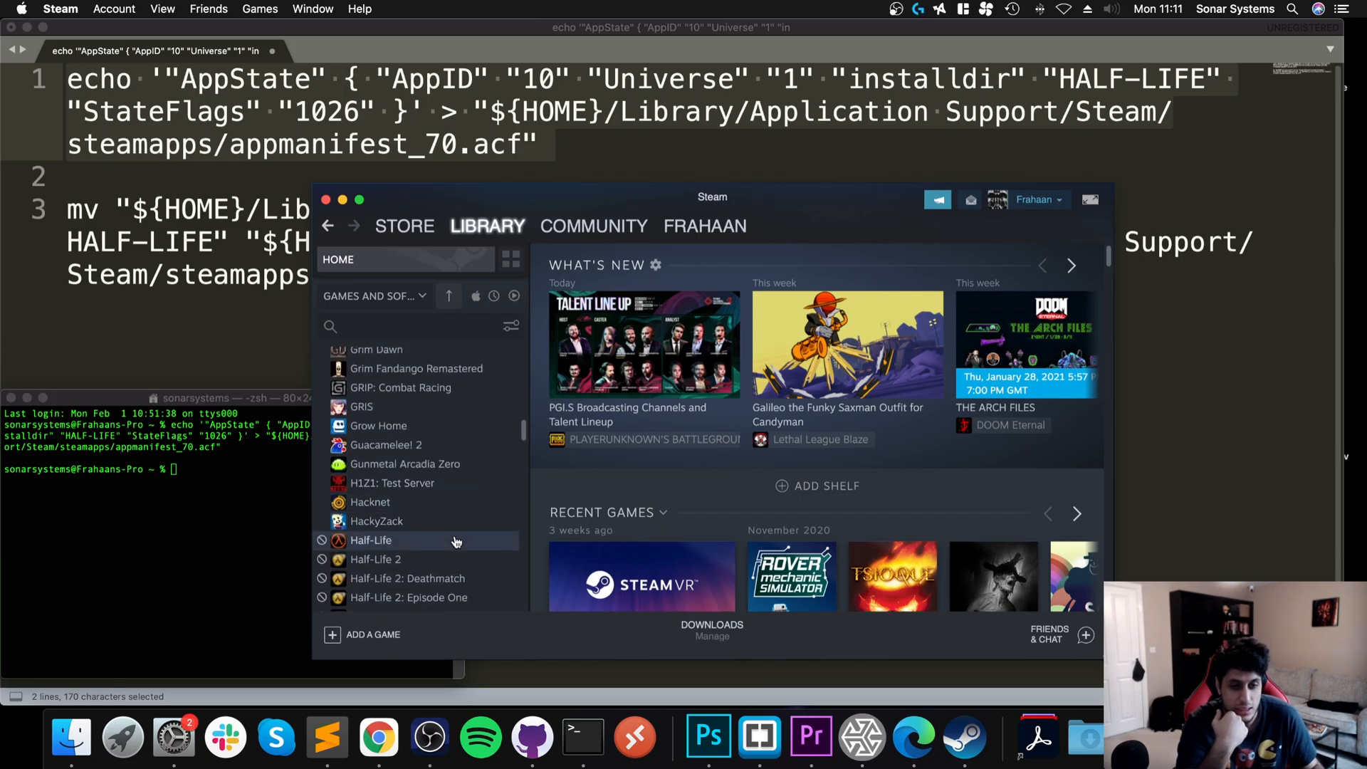
click(370, 539)
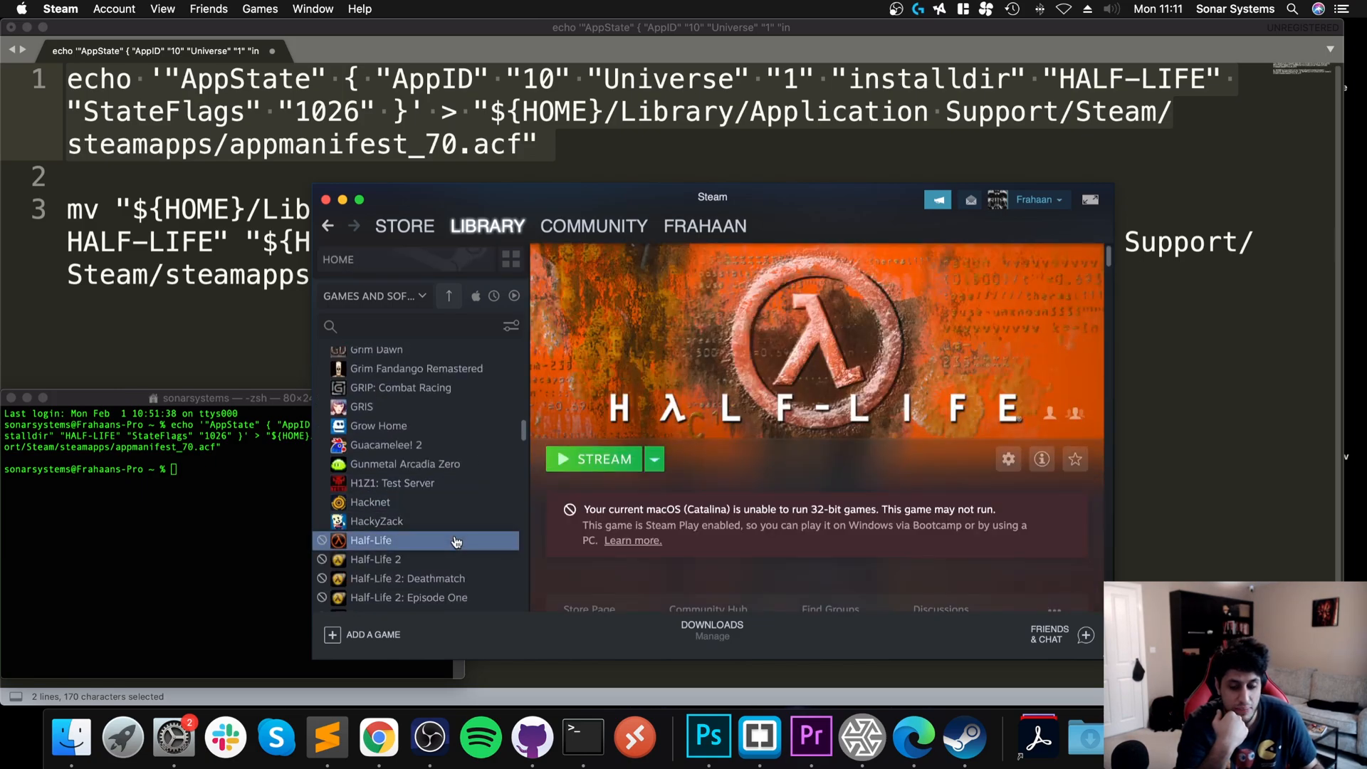
mouse_move(608, 628)
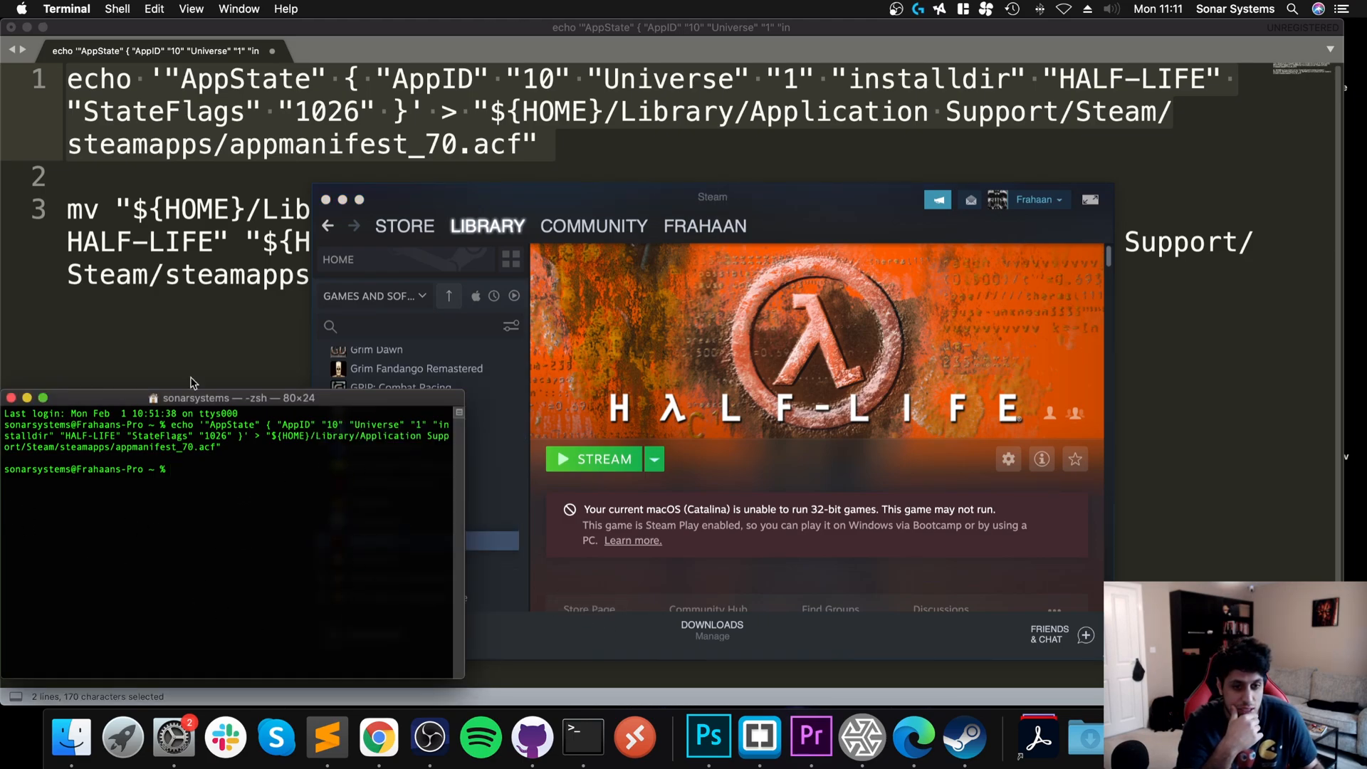
Change the manifest command's AppID from 10 to 70 and switch to Terminal
right_click(950, 715)
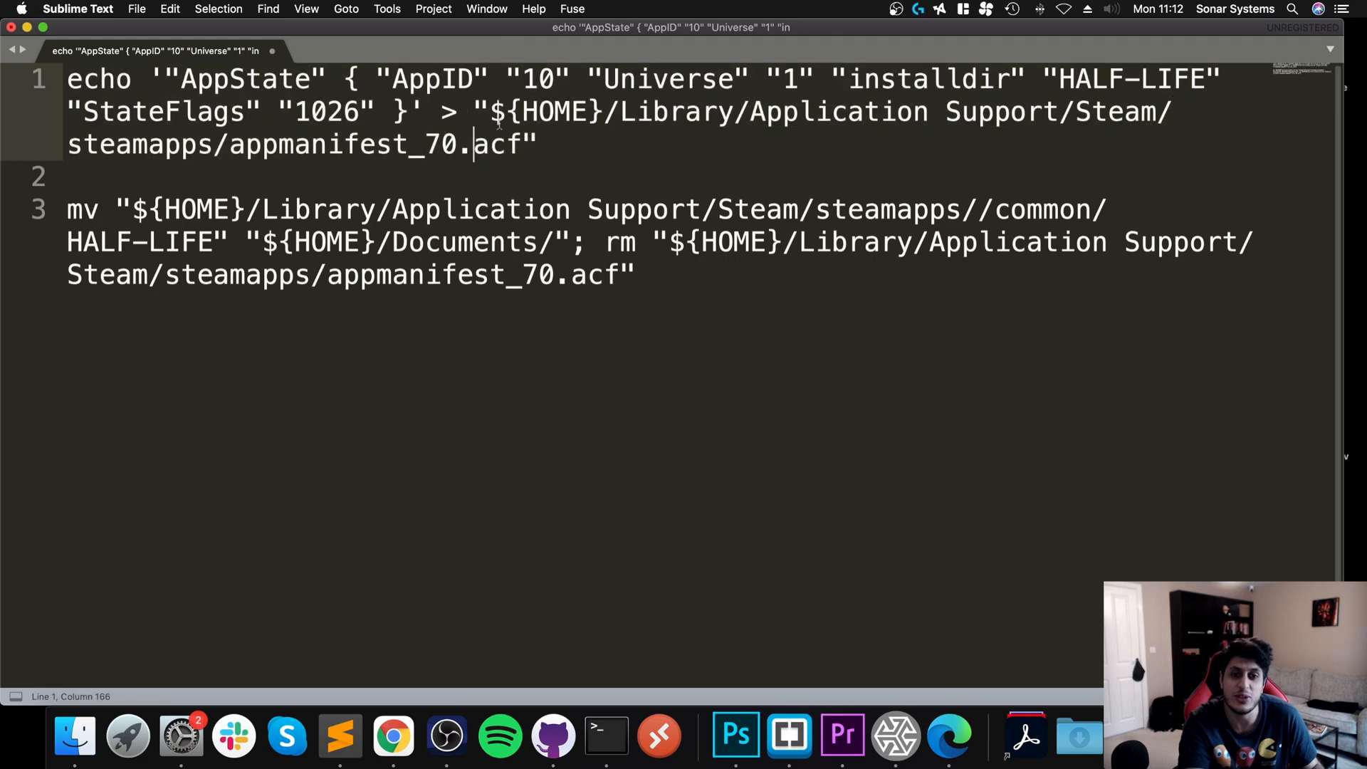
text(70)
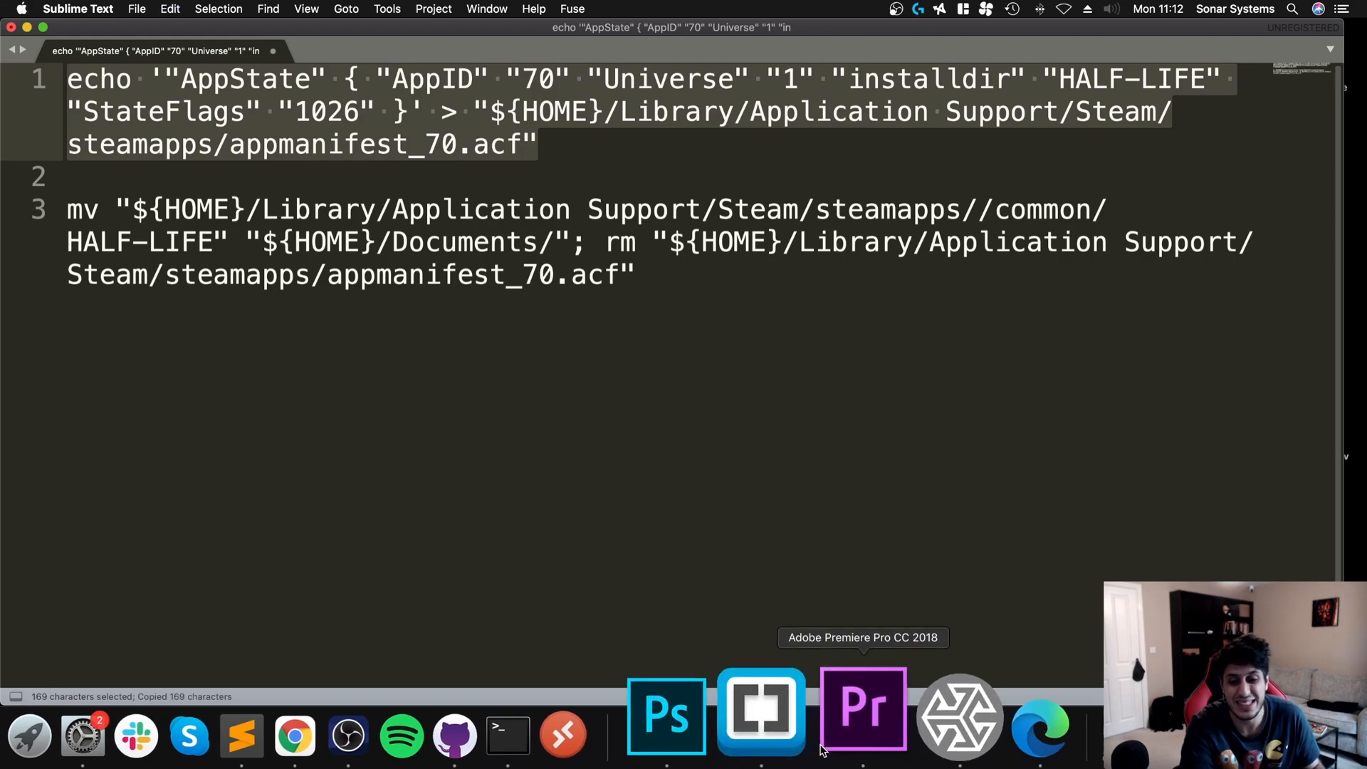
click(509, 735)
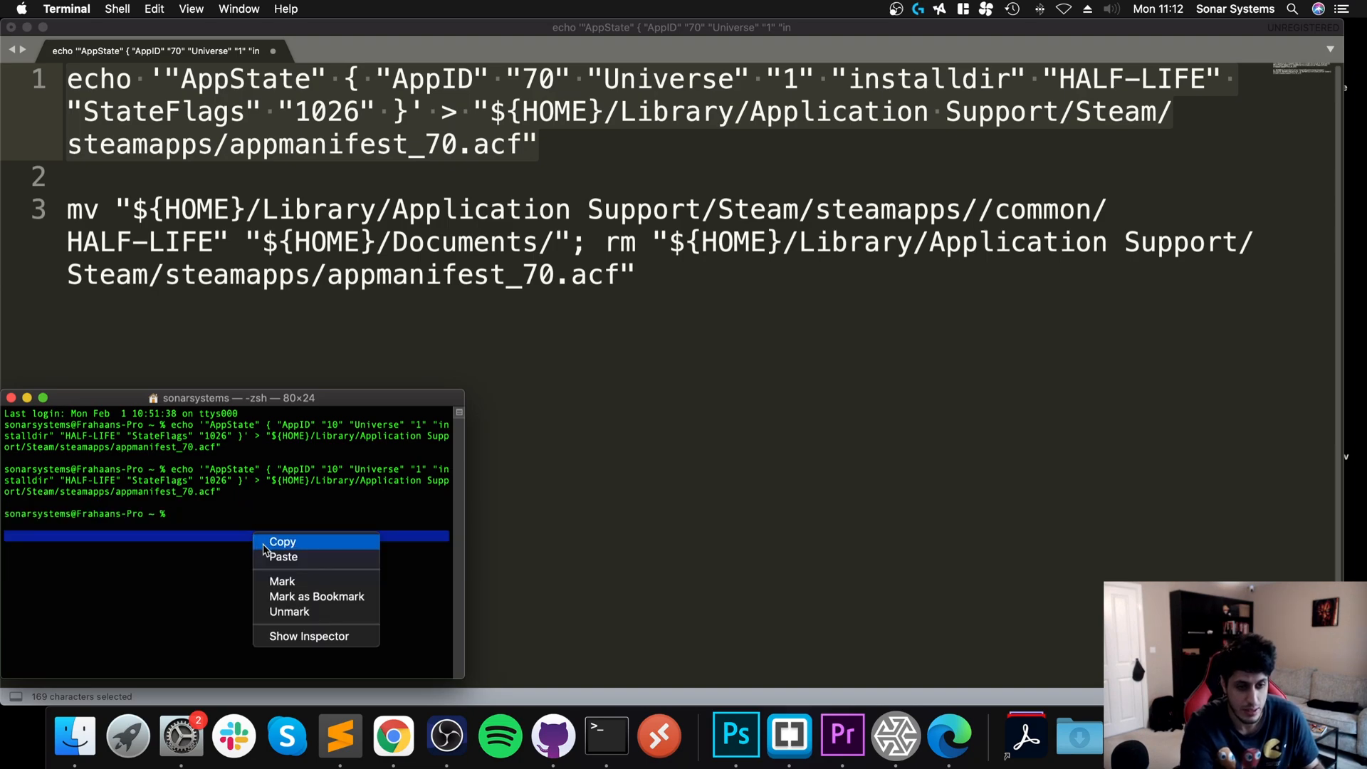
Paste and run the AppID 70 manifest command so Steam begins downloading Half-Life
click(282, 557)
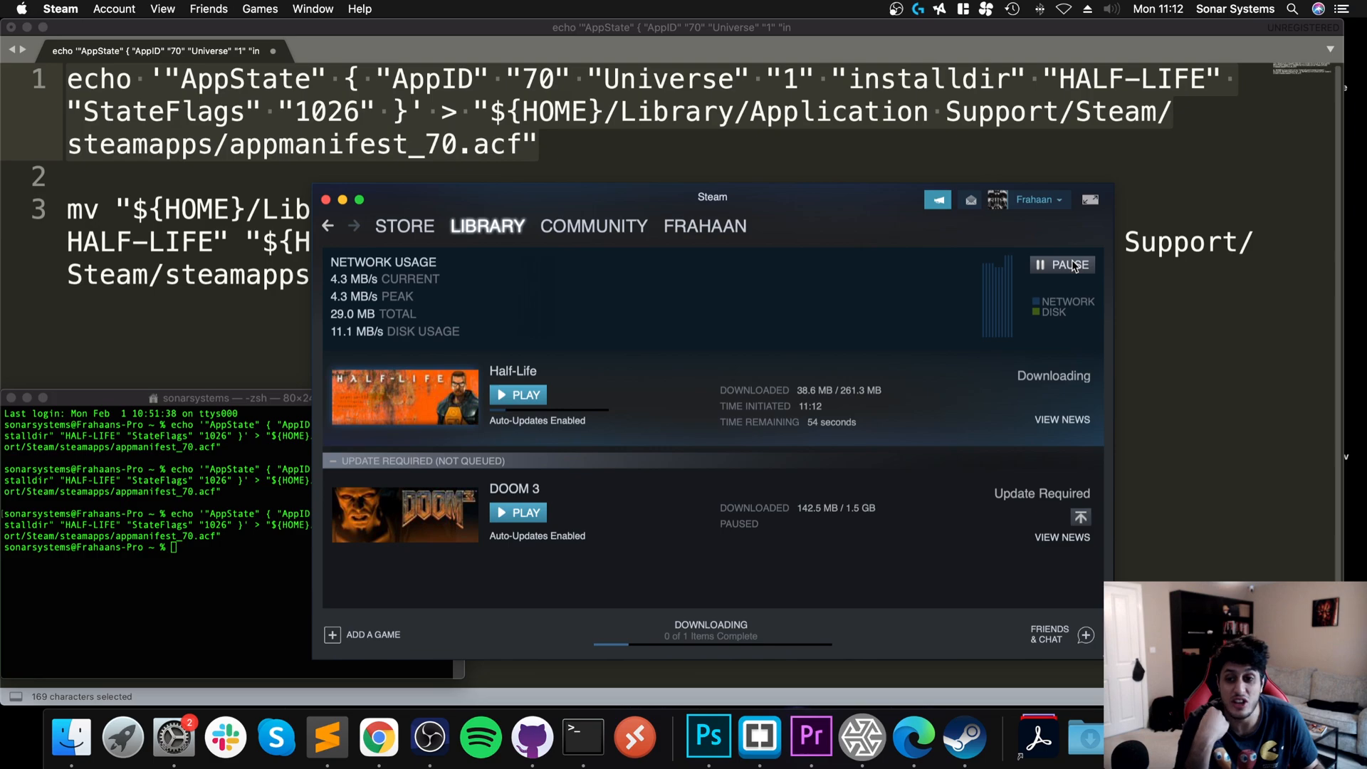
Return to Sublime Text and select the move-and-remove command while Half-Life downloads
click(1061, 265)
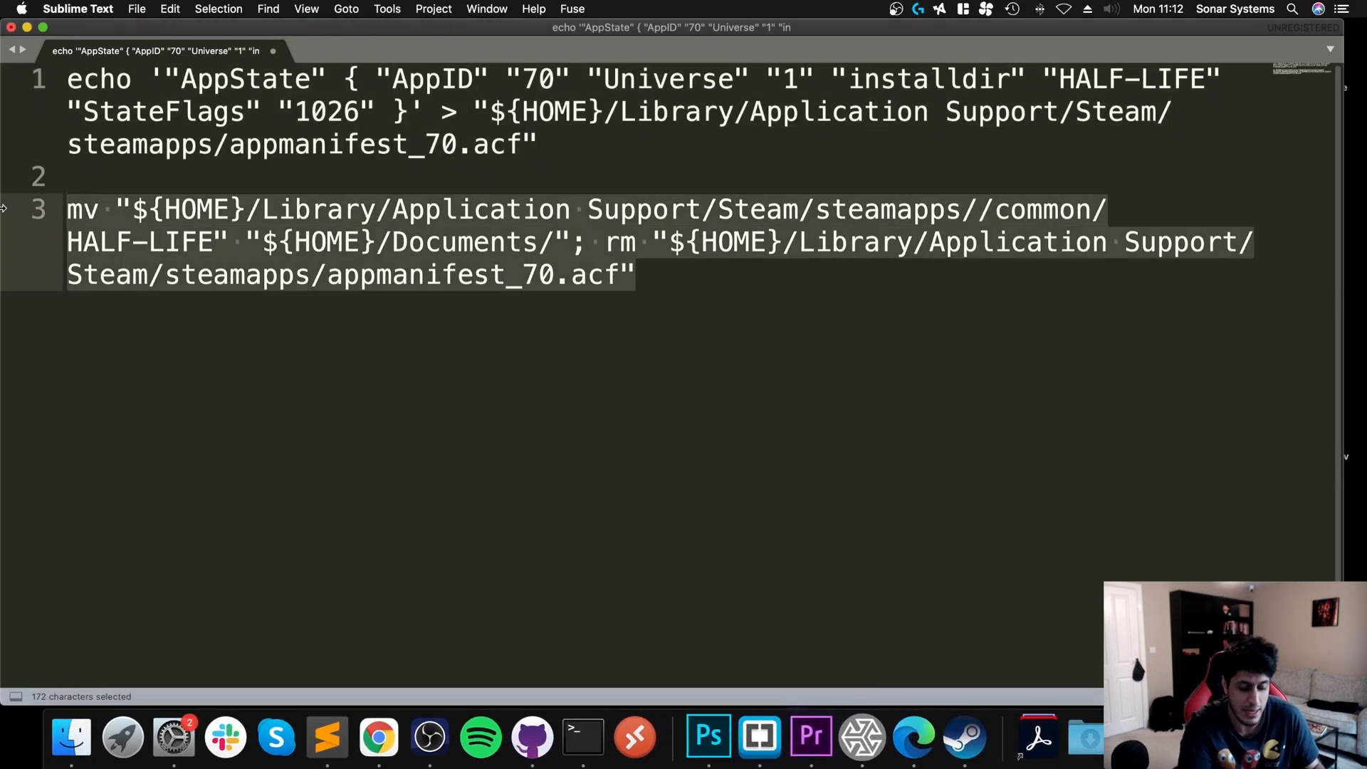
Run the command moving the HALF-LIFE folder to Documents and deleting the manifest, then bring up Finder
key(cmd+c)
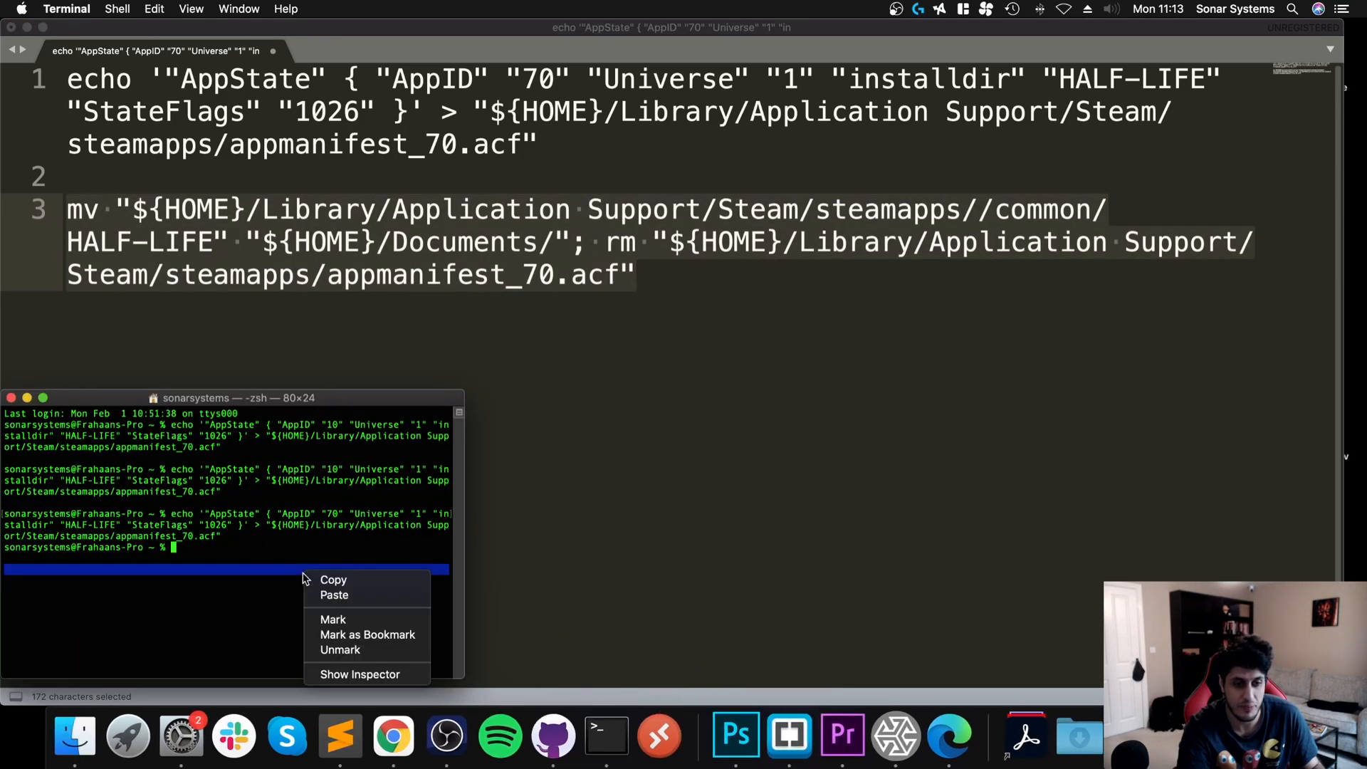
click(333, 595)
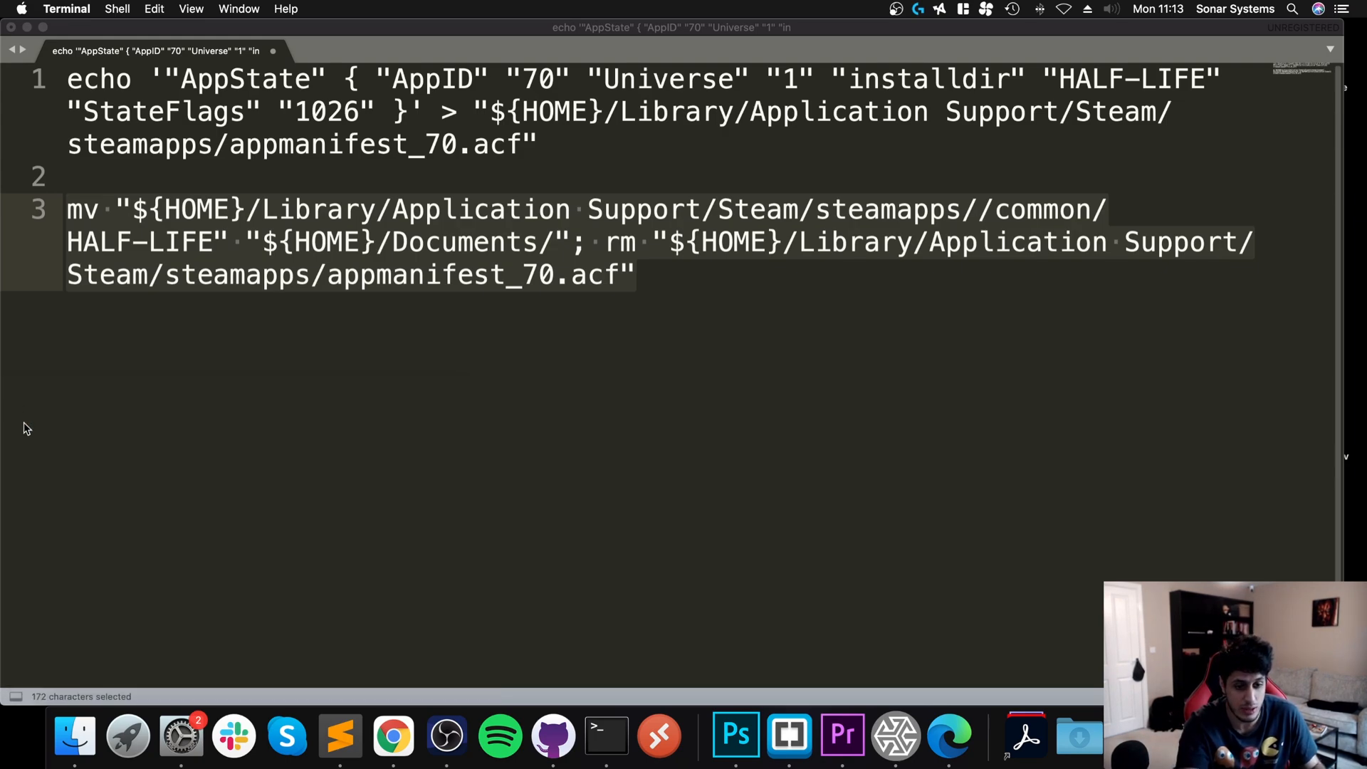
right_click(73, 735)
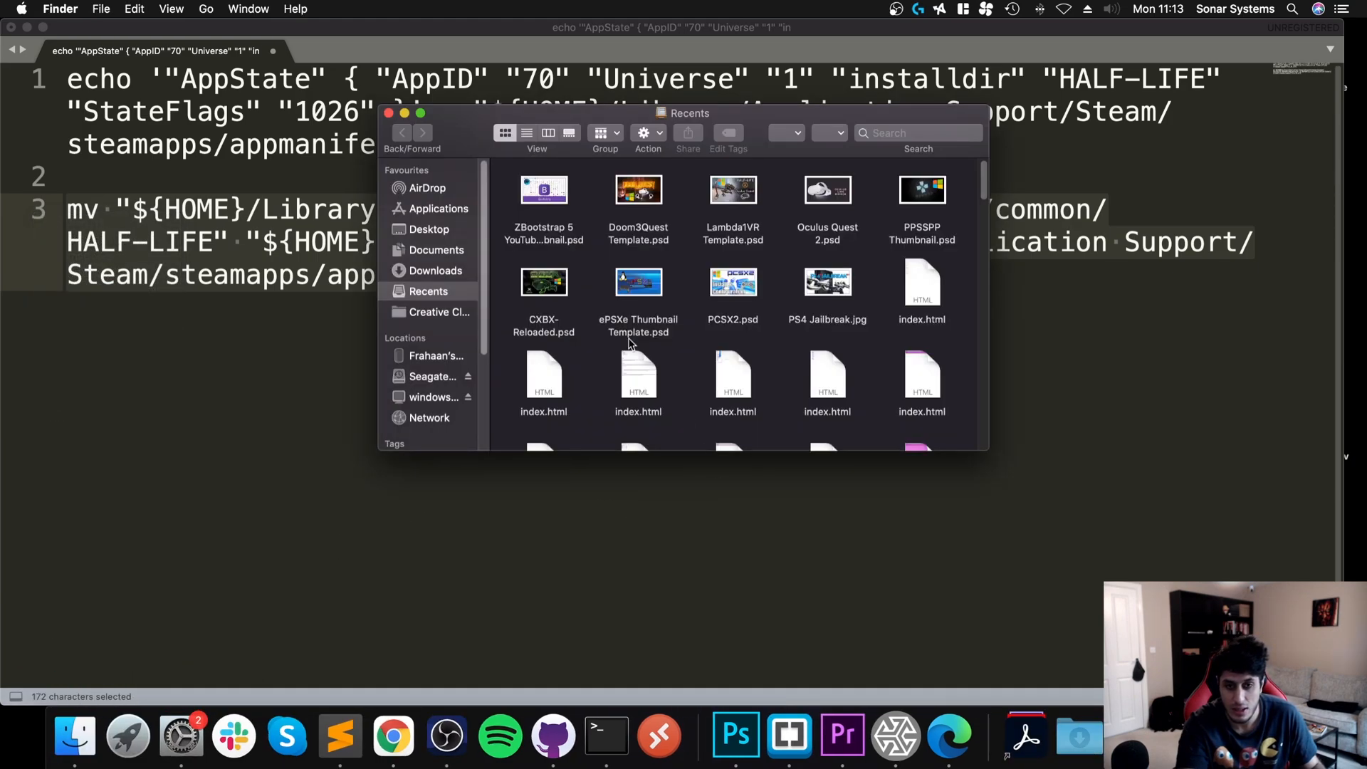
Navigate Finder to Documents > HALF-LIFE to reveal the valve folder's game files
click(436, 249)
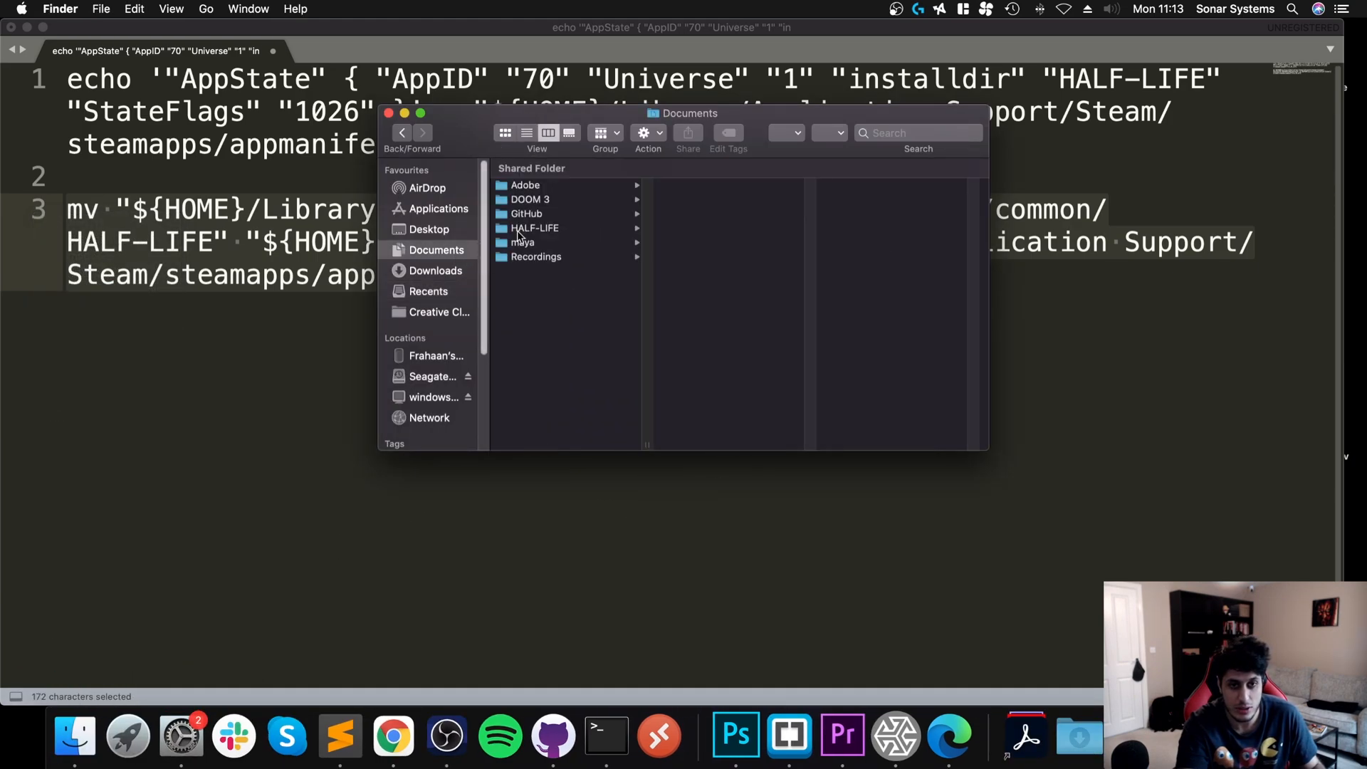
click(534, 228)
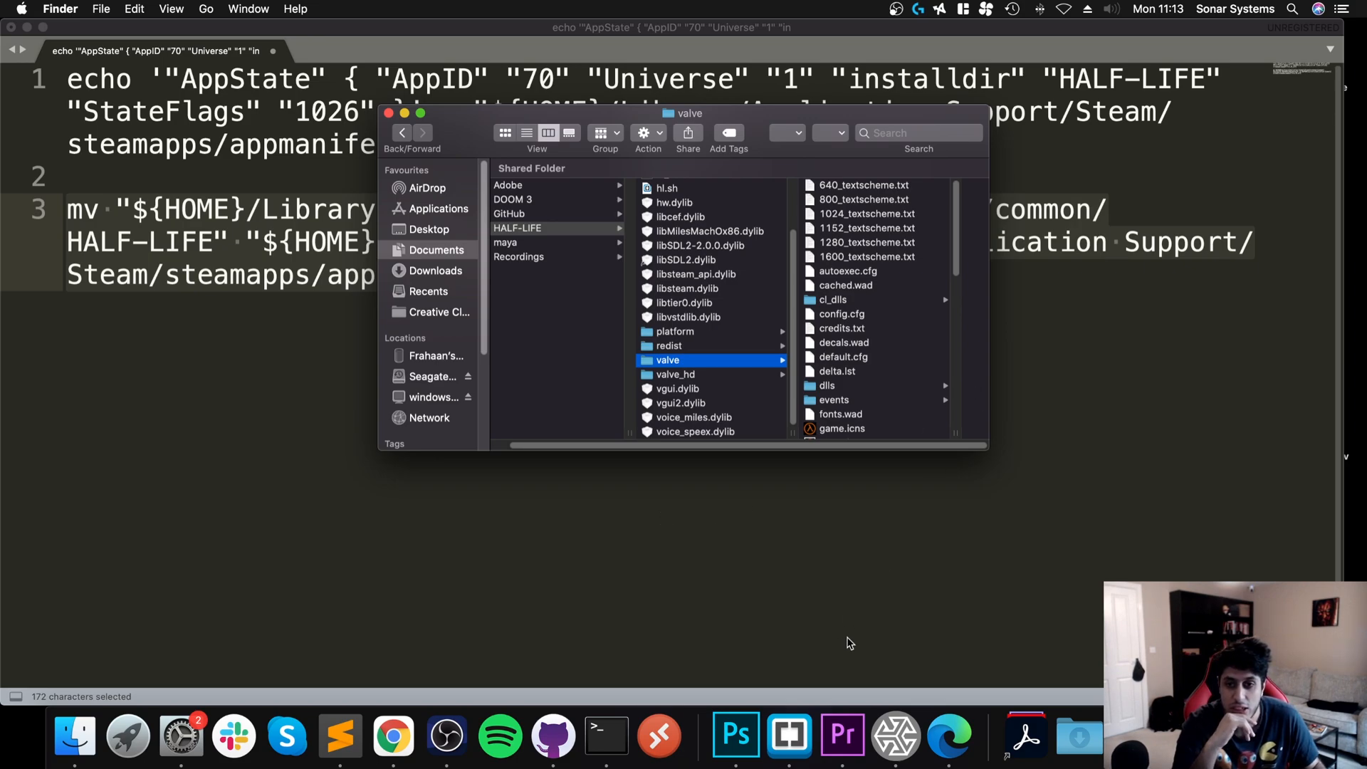
mouse_move(458, 712)
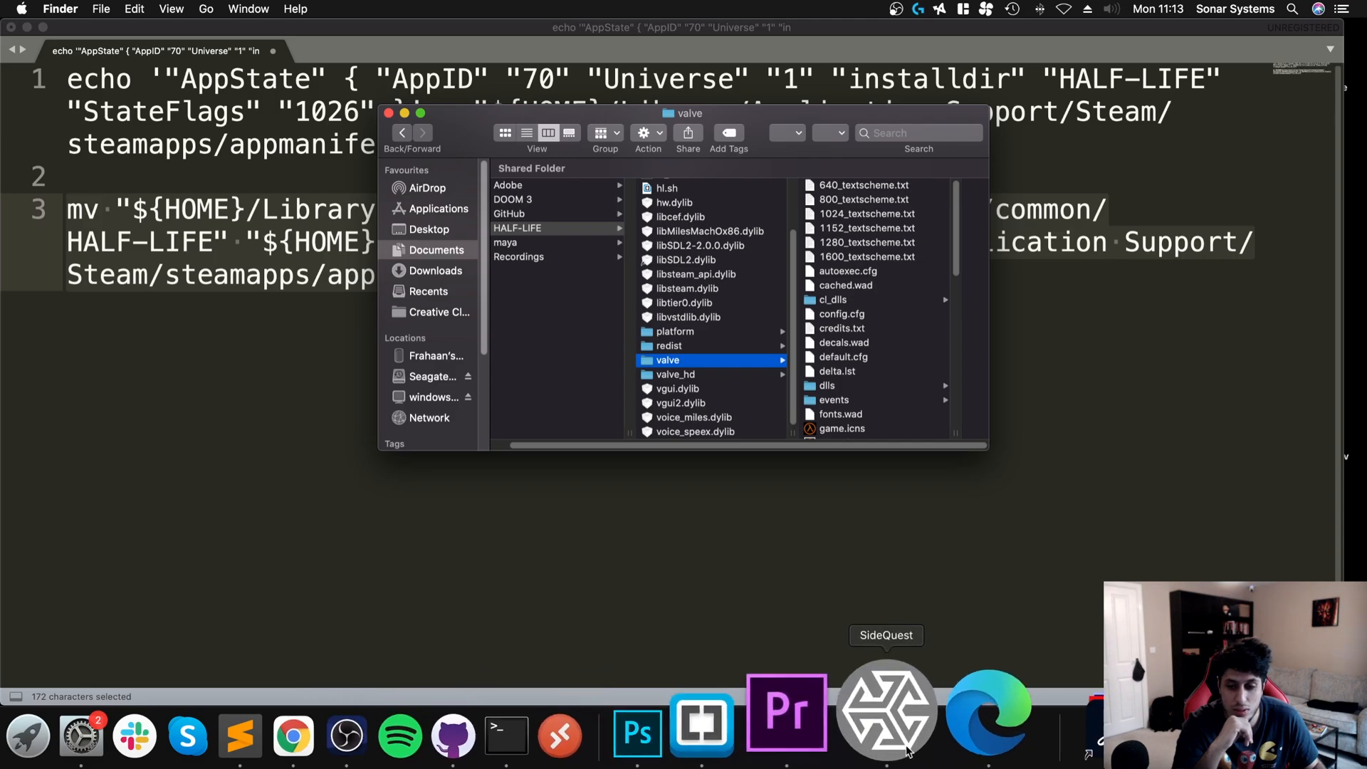
Search SideQuest for 'lambda' and install the Lambda1VR APK to the headset
click(884, 711)
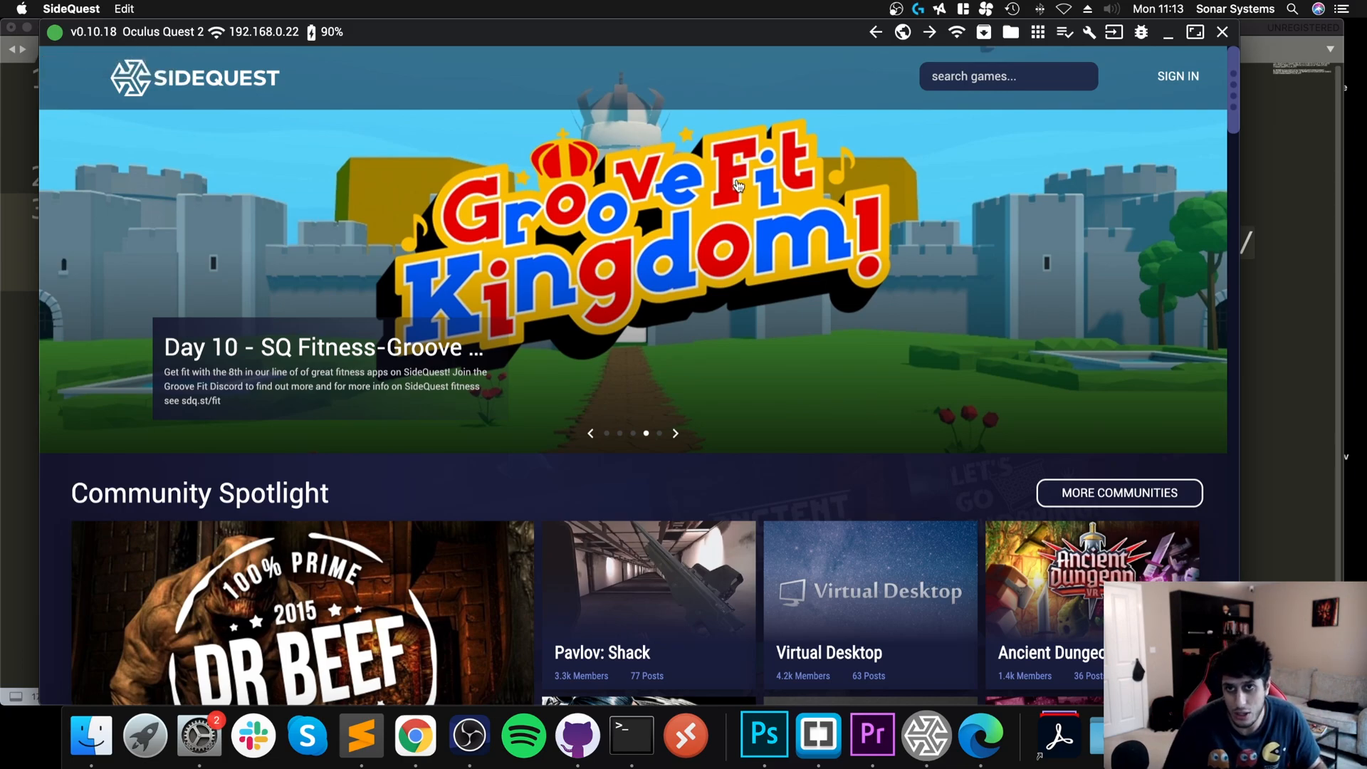
click(1008, 76)
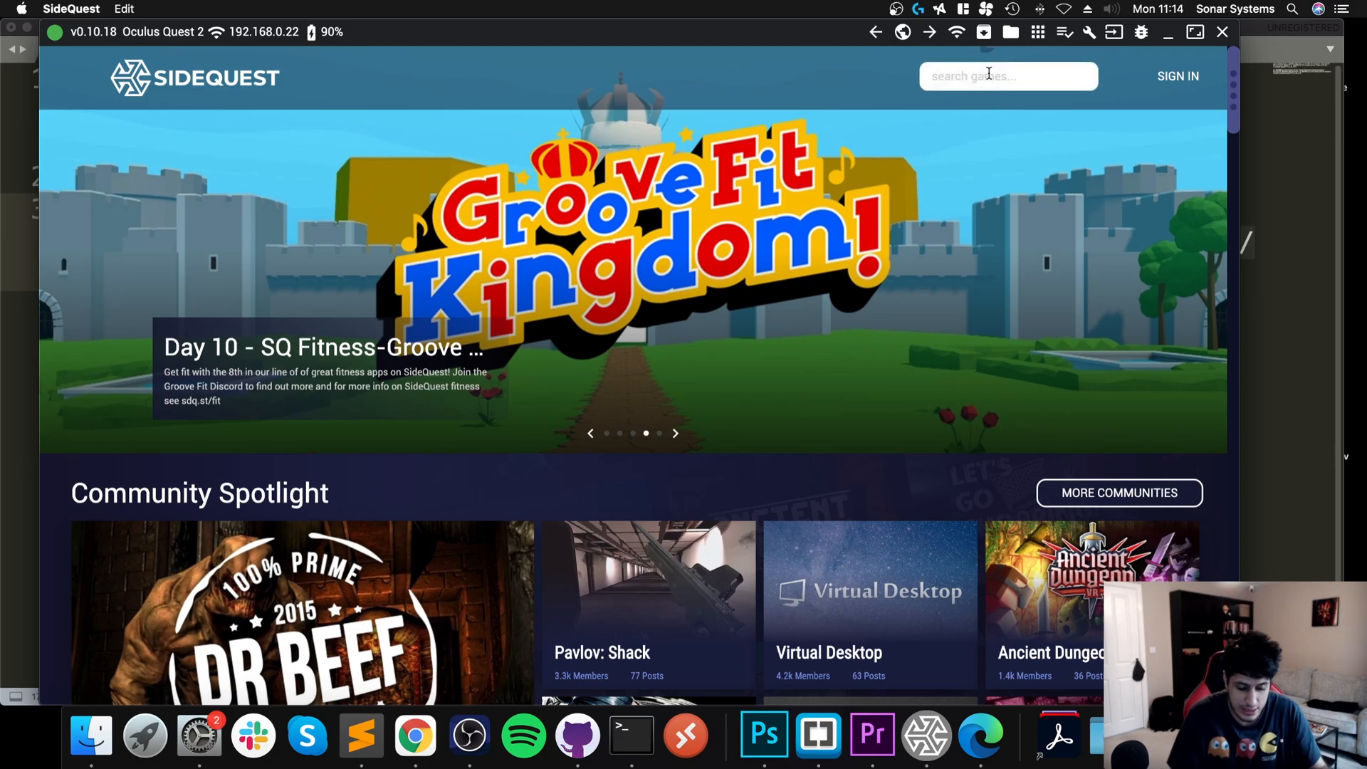
text(lambda1vr)
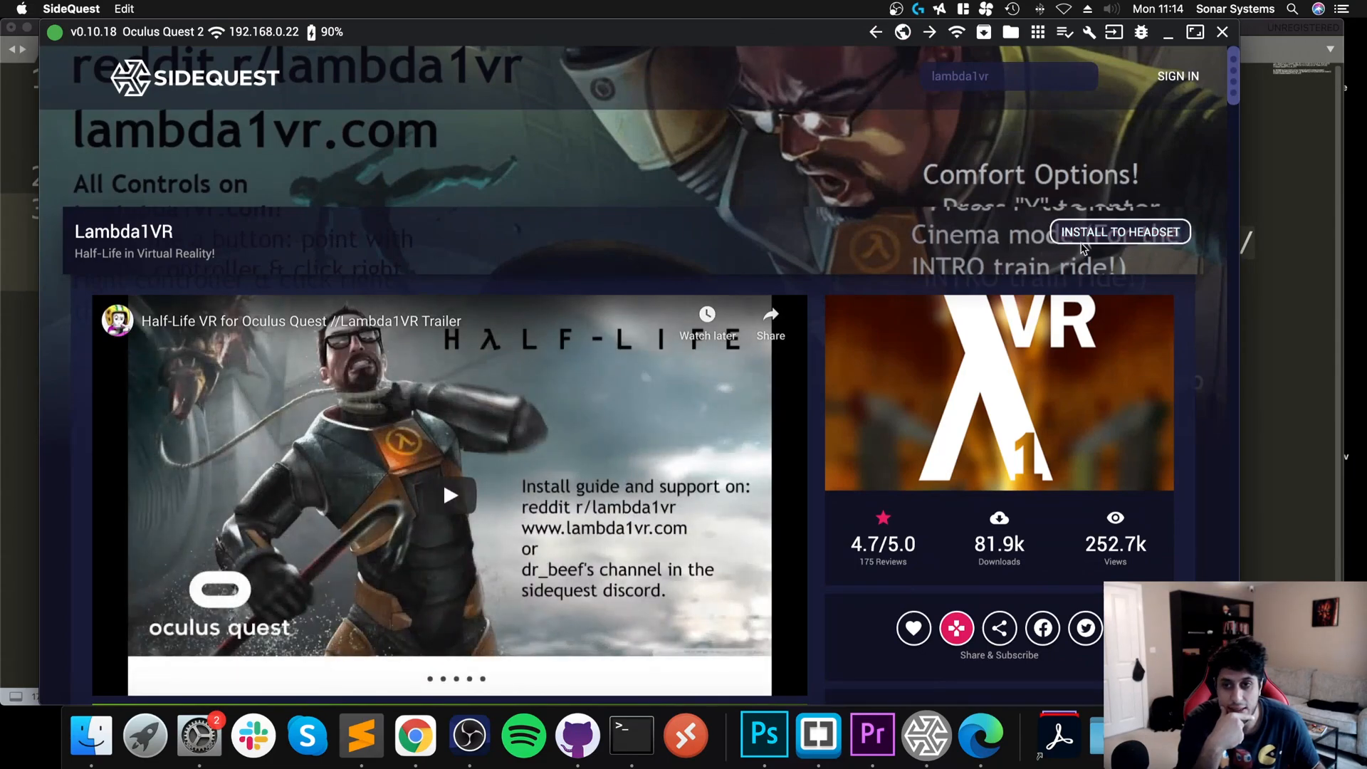
click(1119, 232)
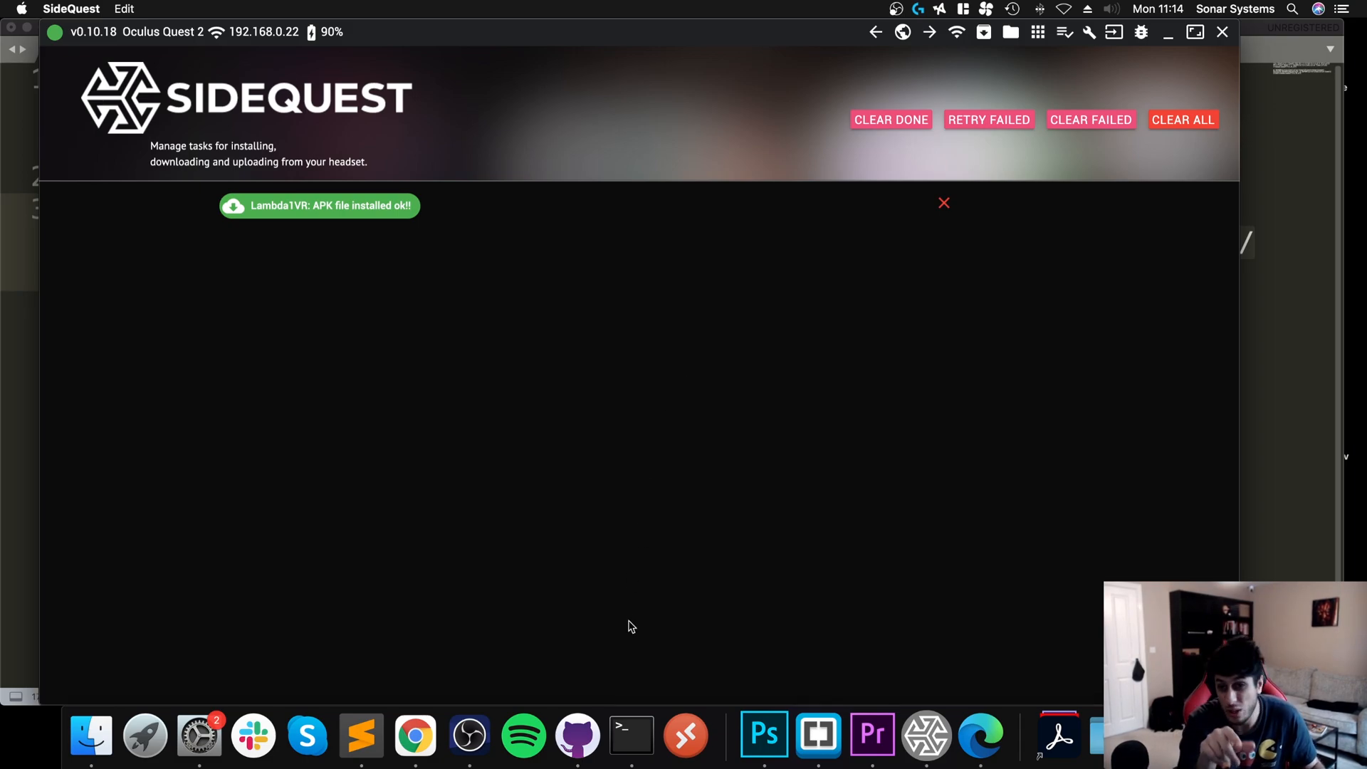
mouse_move(856, 329)
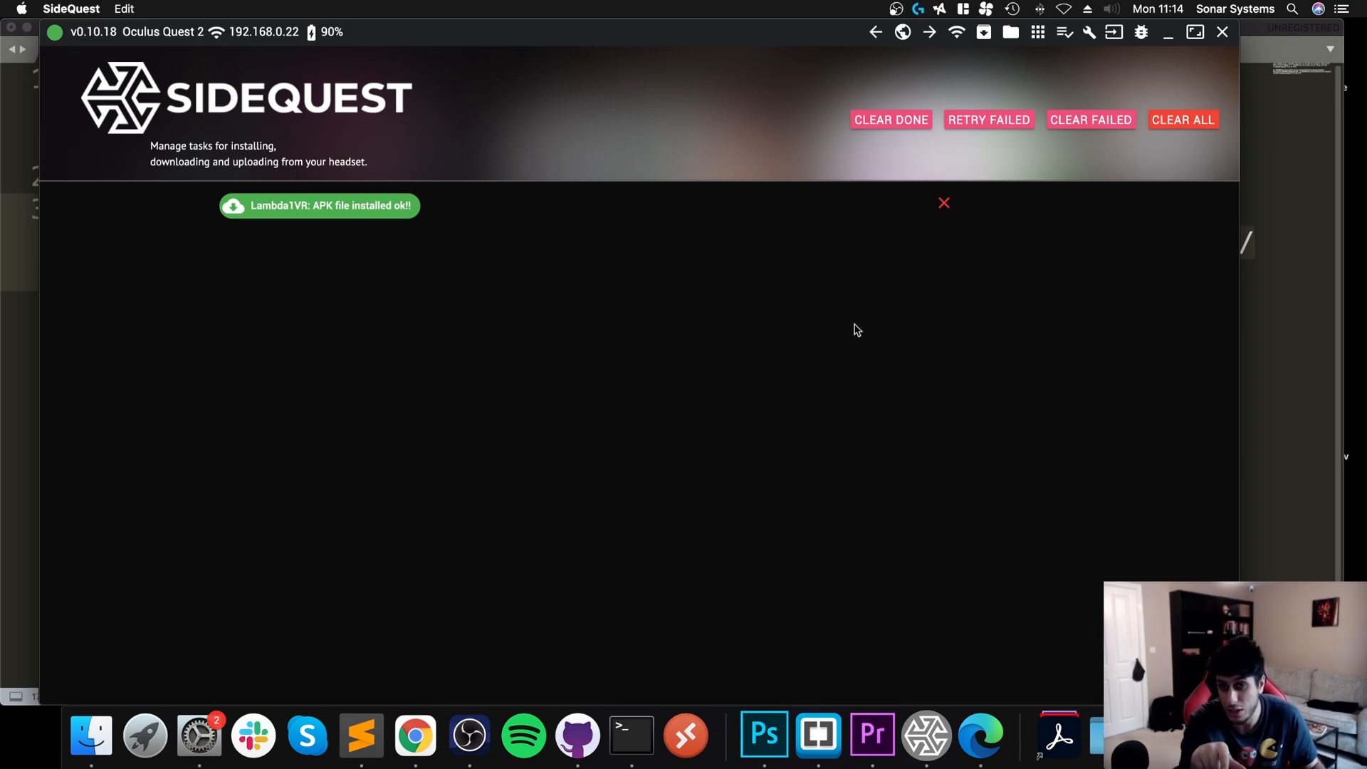
In the headset file manager, make a new folder named xash on the sdcard and go into it
click(1010, 33)
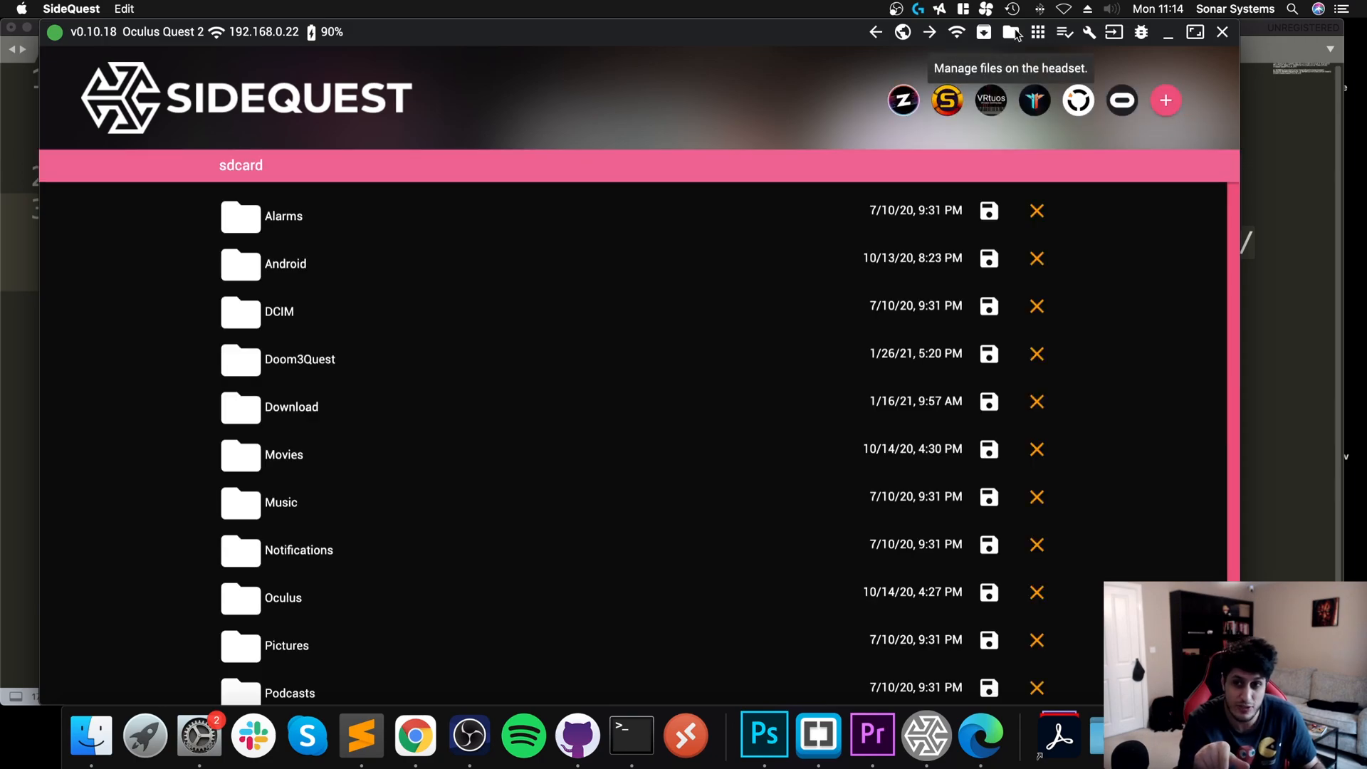
mouse_move(593, 433)
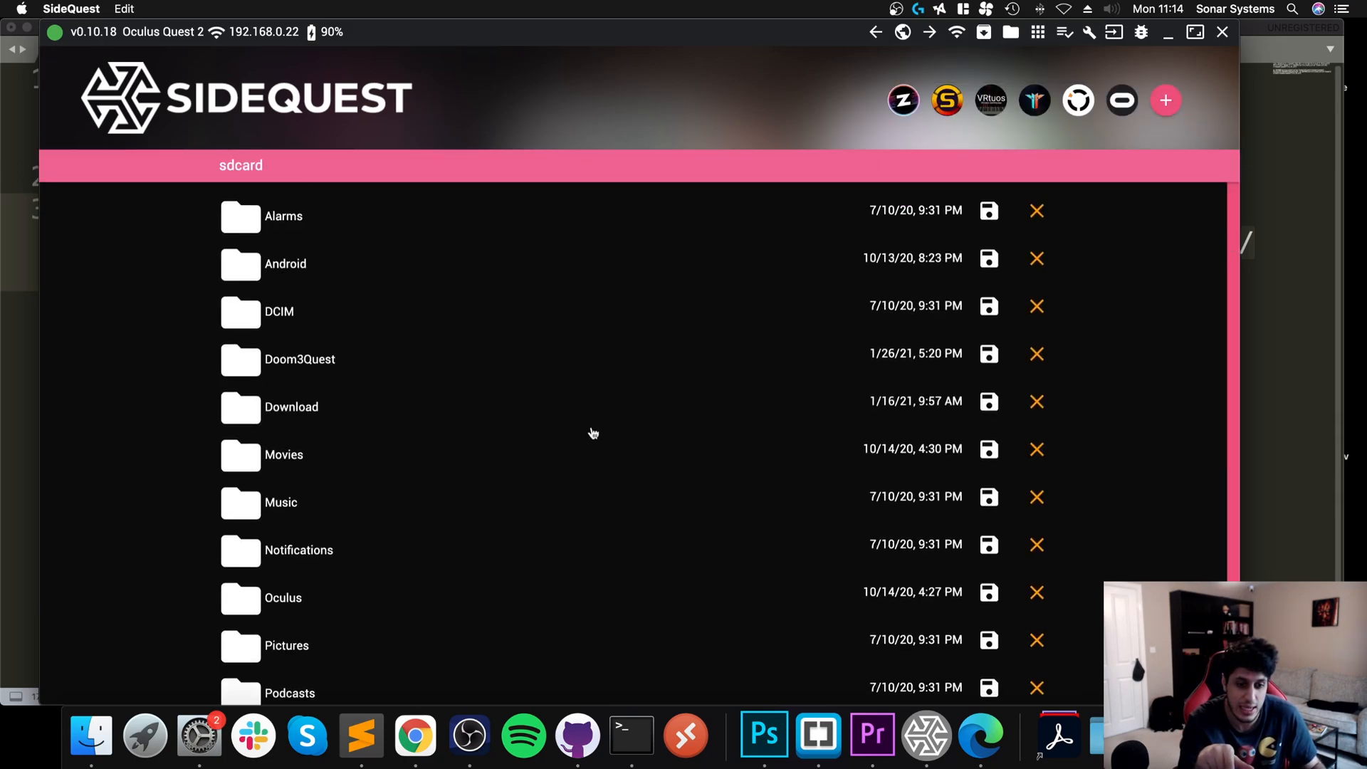
scroll(down, 3)
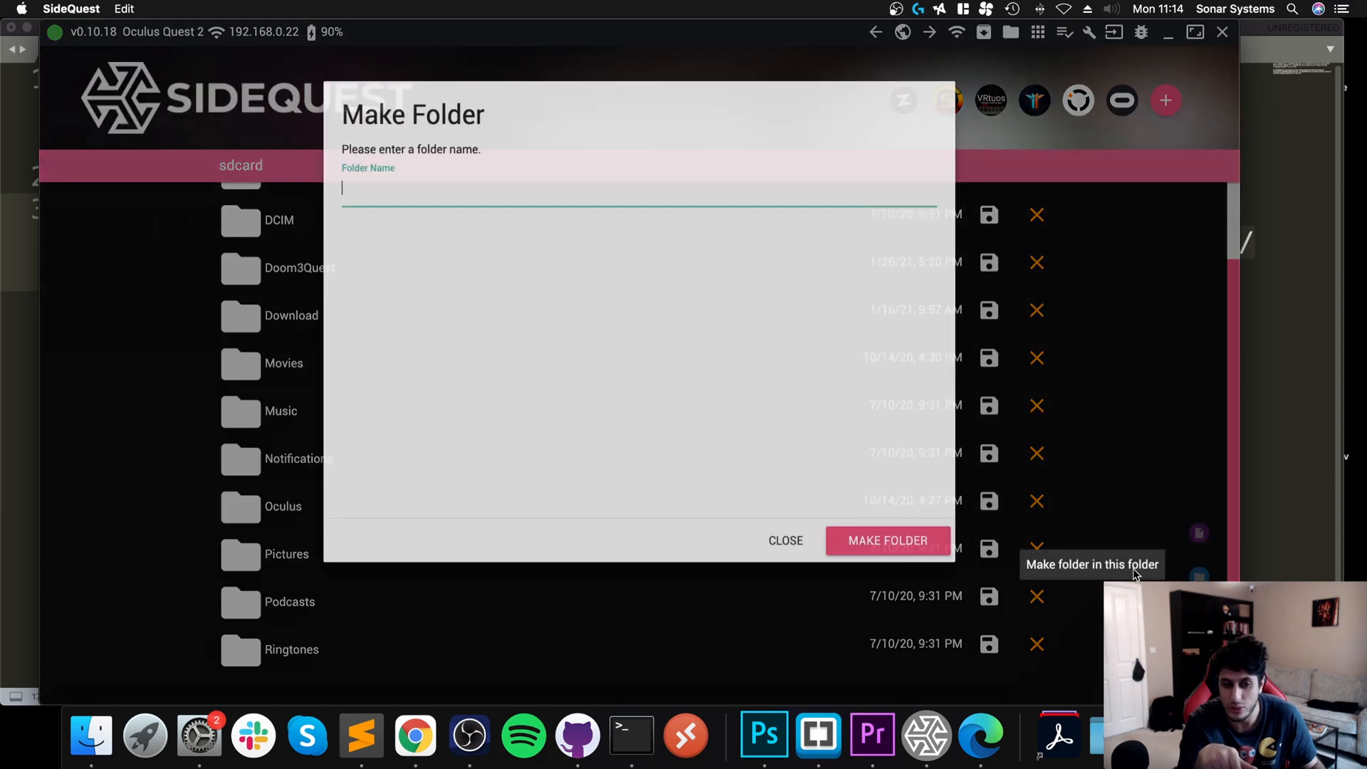
text(xas)
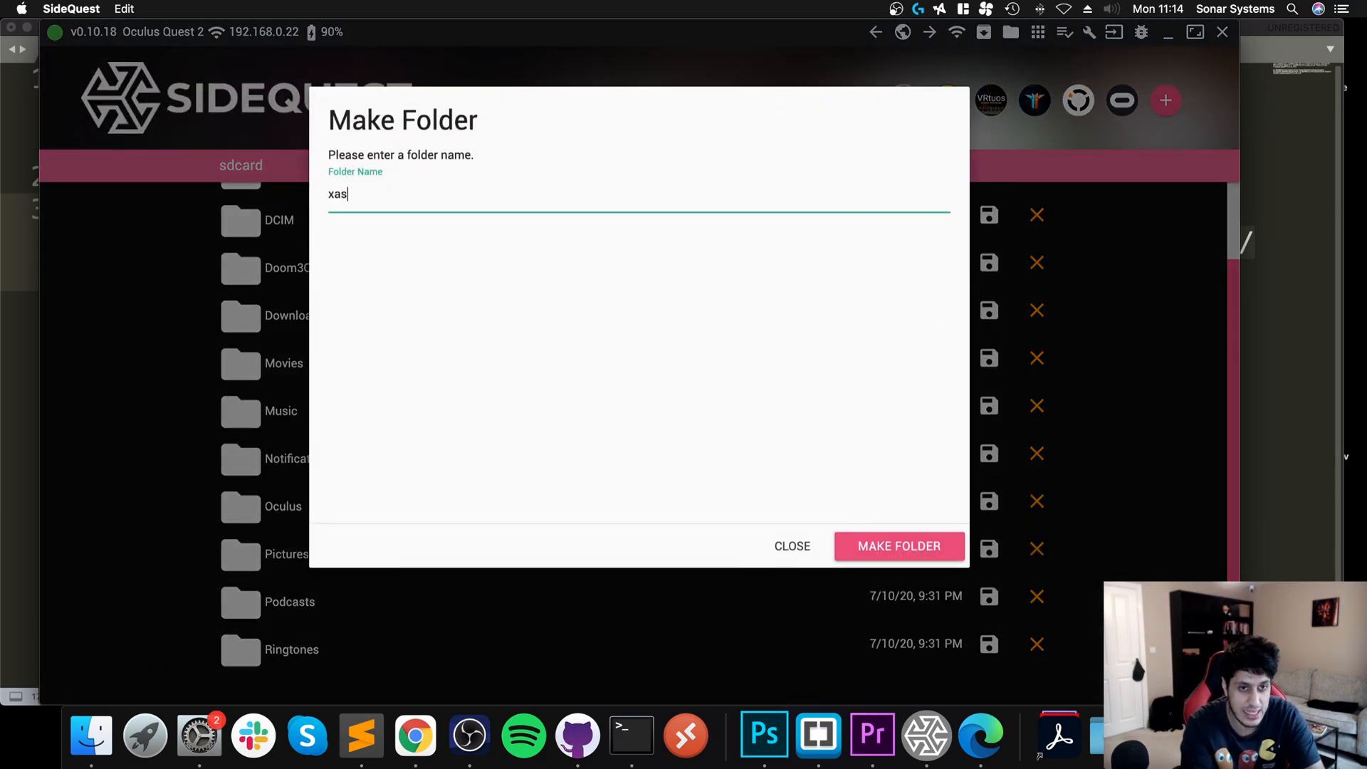
click(899, 546)
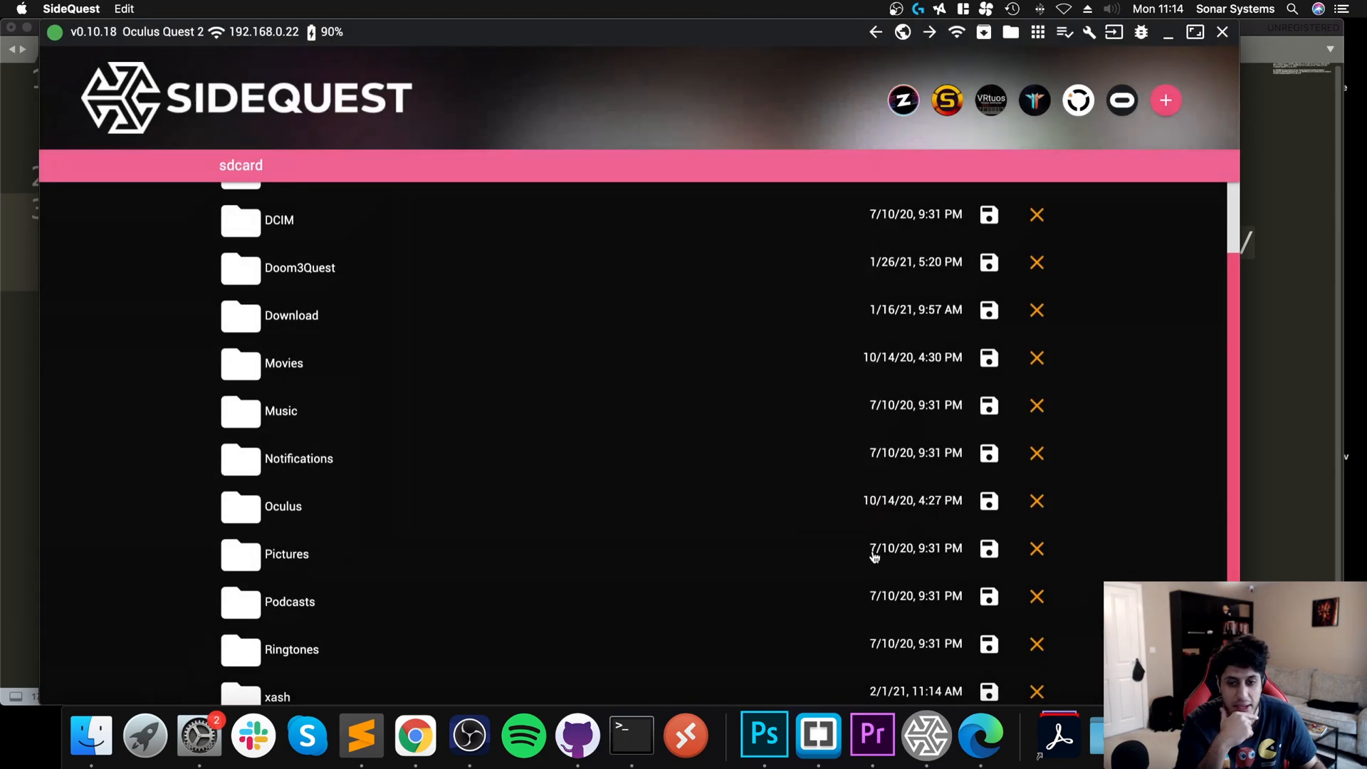
click(276, 696)
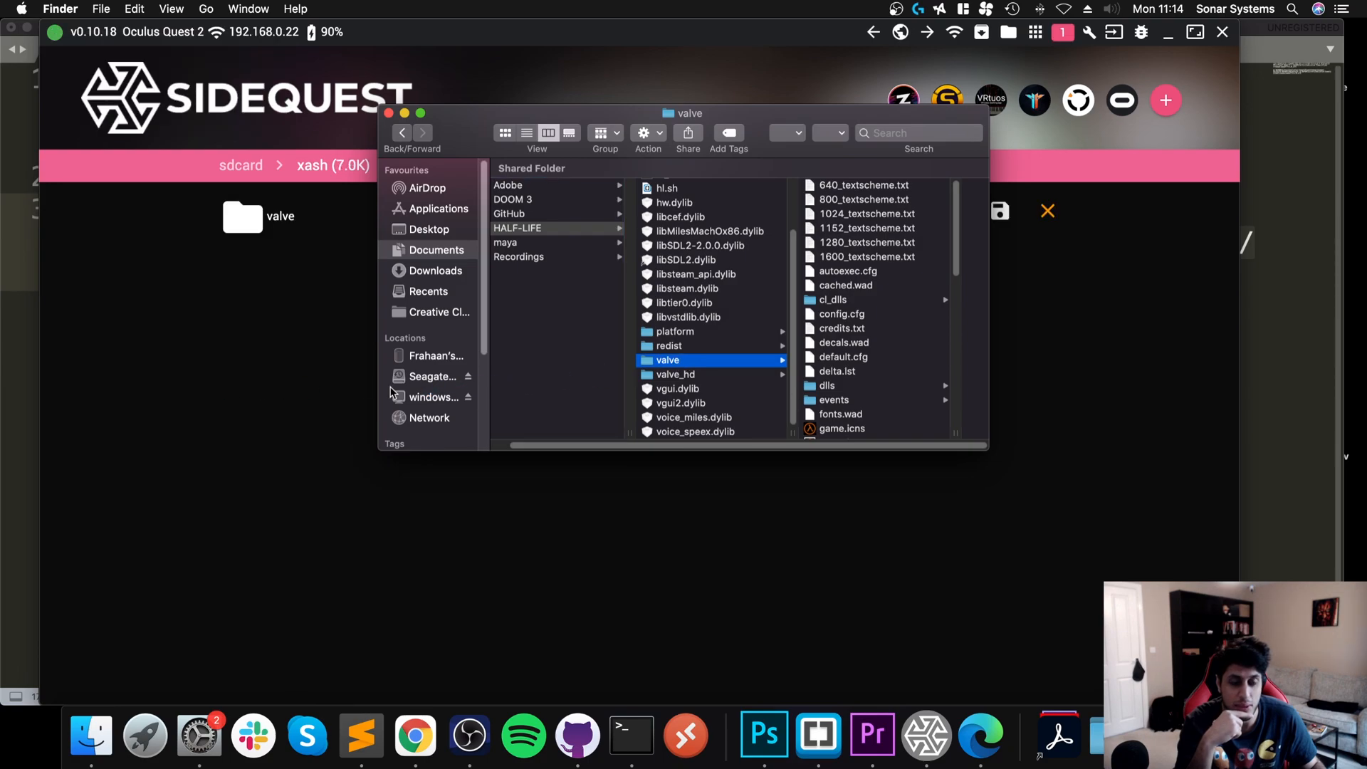
mouse_move(572, 364)
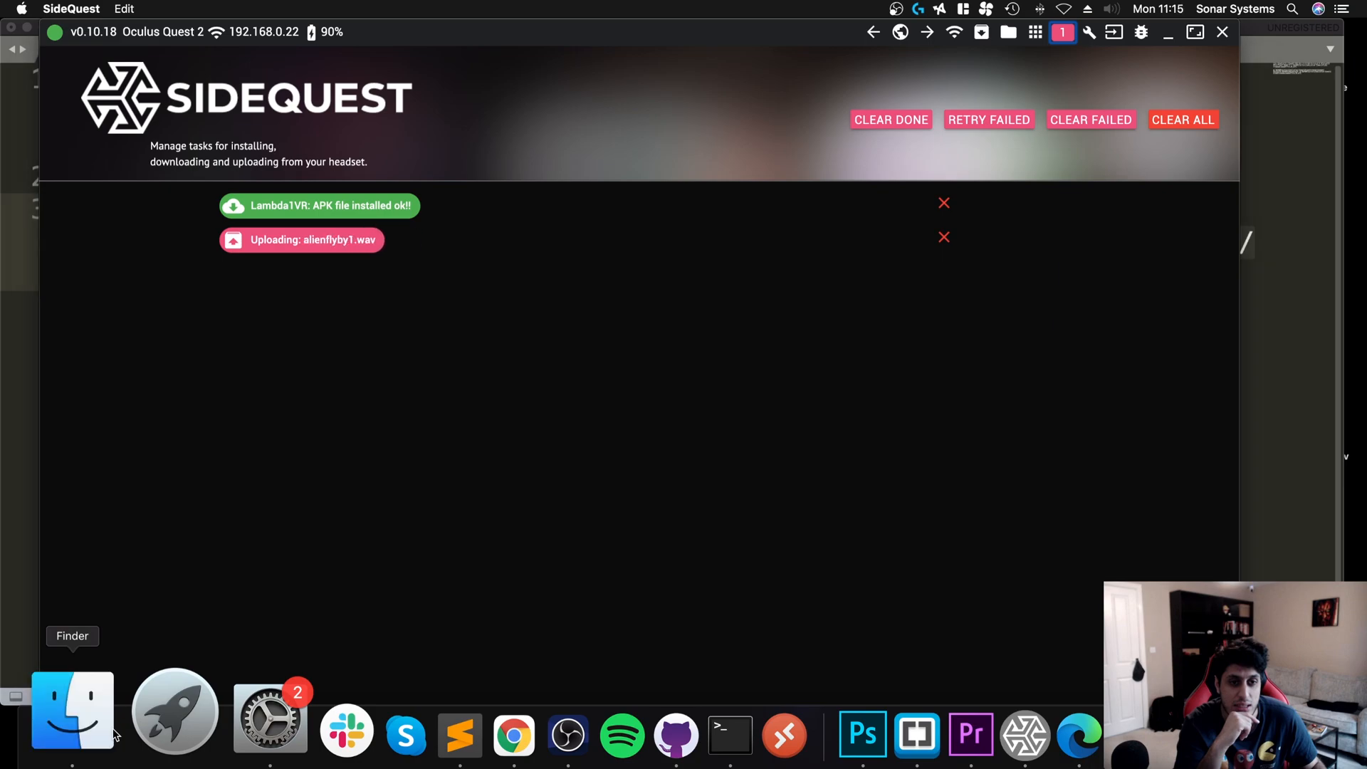
Check the valve folder's options, let the upload finish, and close the Half-Life files window
right_click(665, 360)
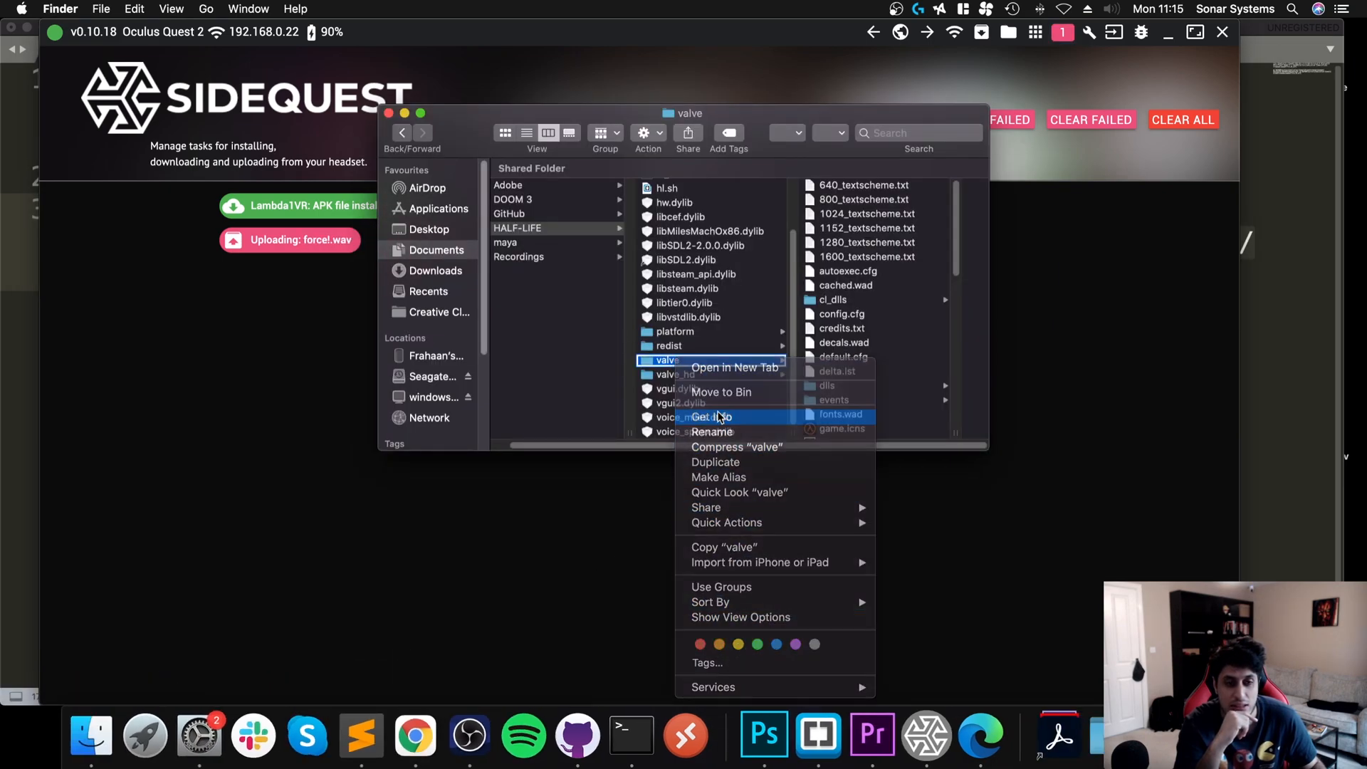
click(708, 416)
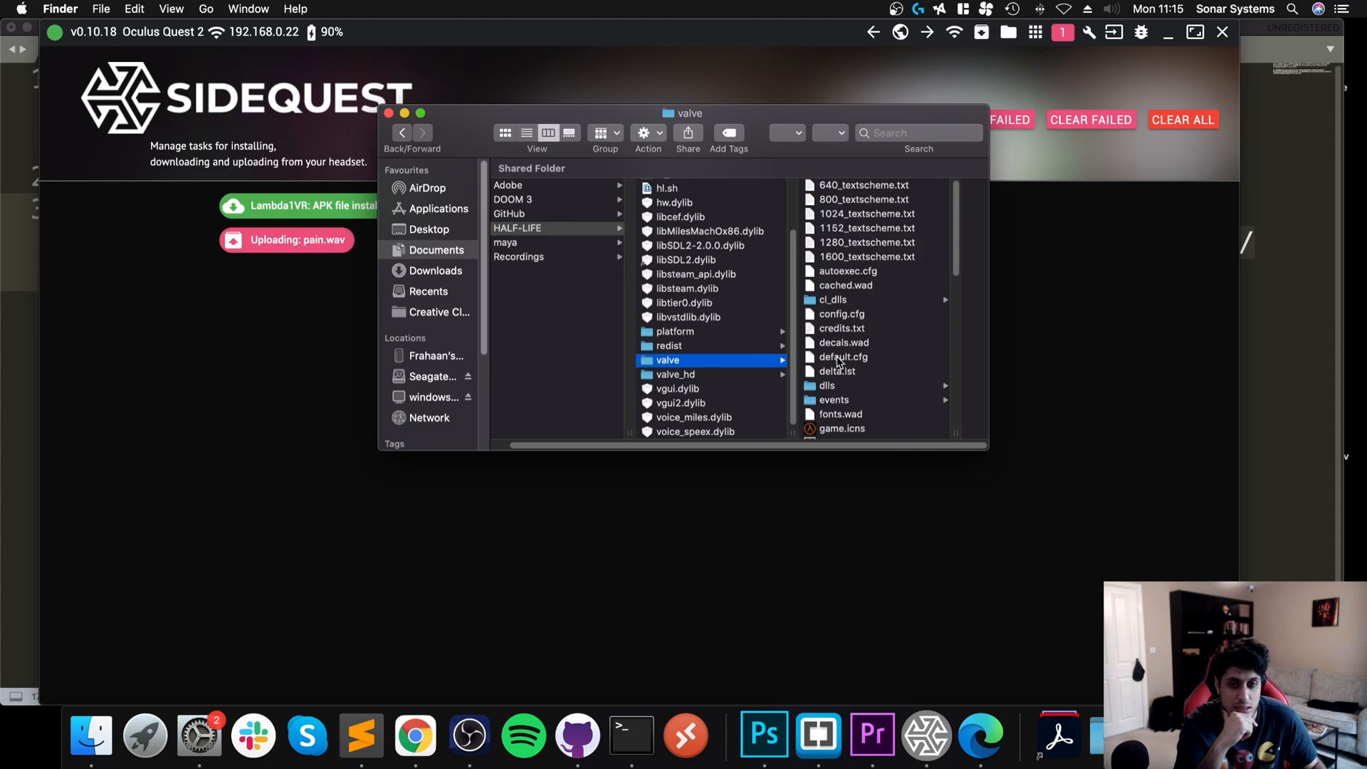
scroll(down, 3)
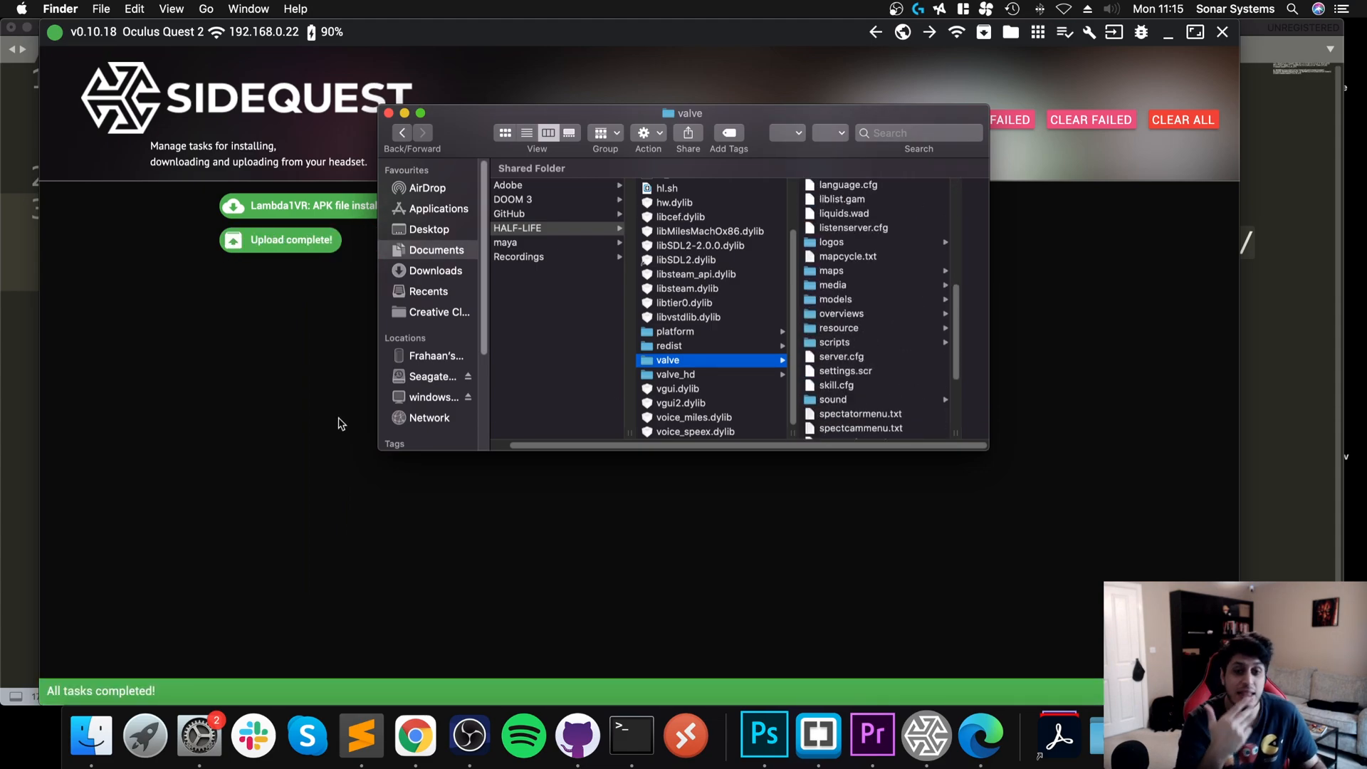
mouse_move(300, 401)
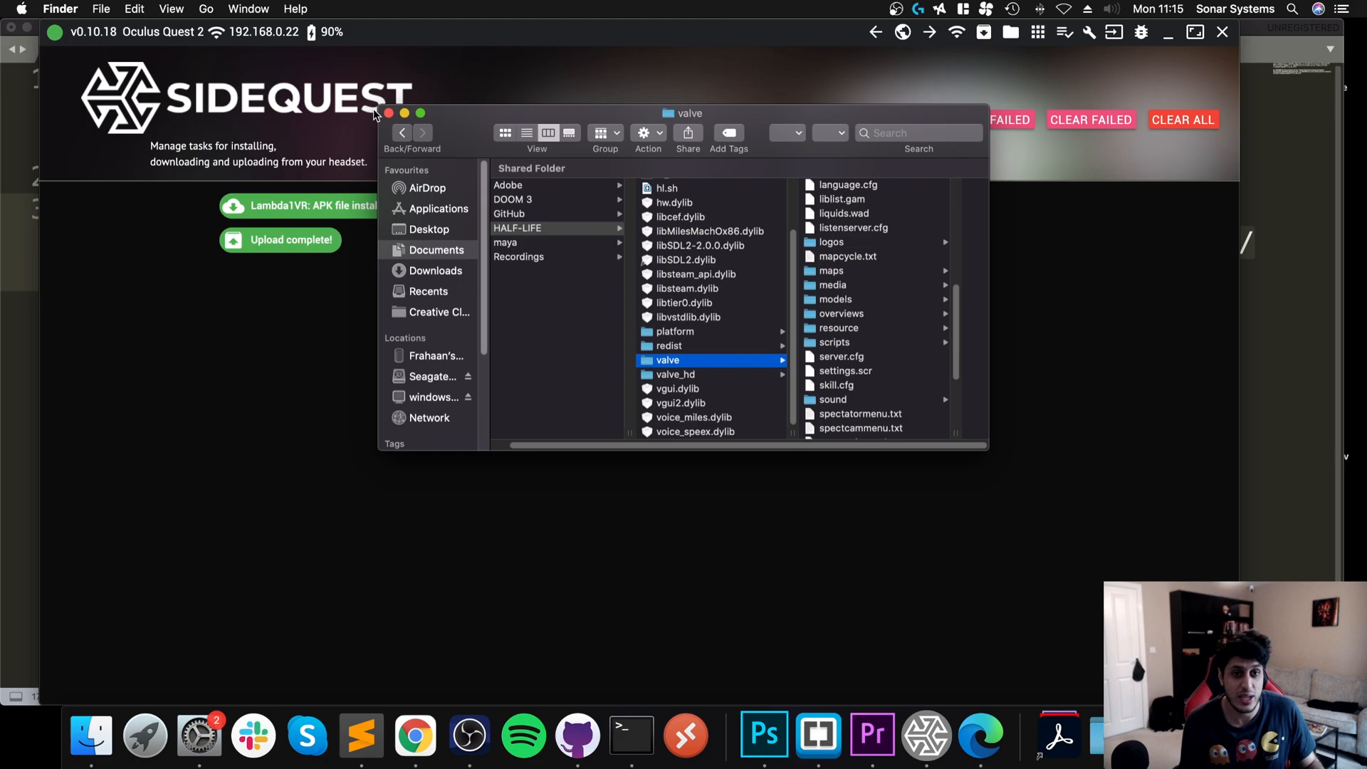
click(389, 113)
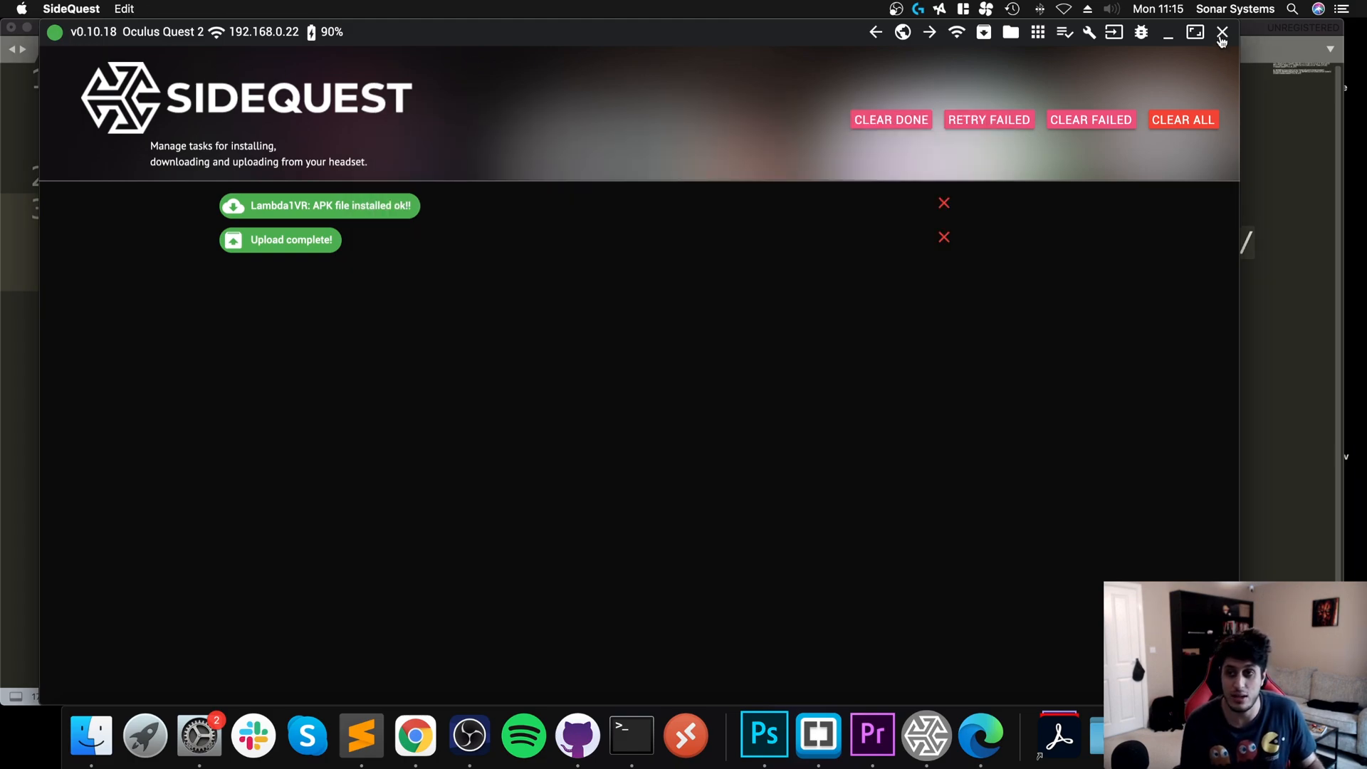
Close SideQuest now that Lambda1VR is installed and the valve files are uploaded
click(1222, 33)
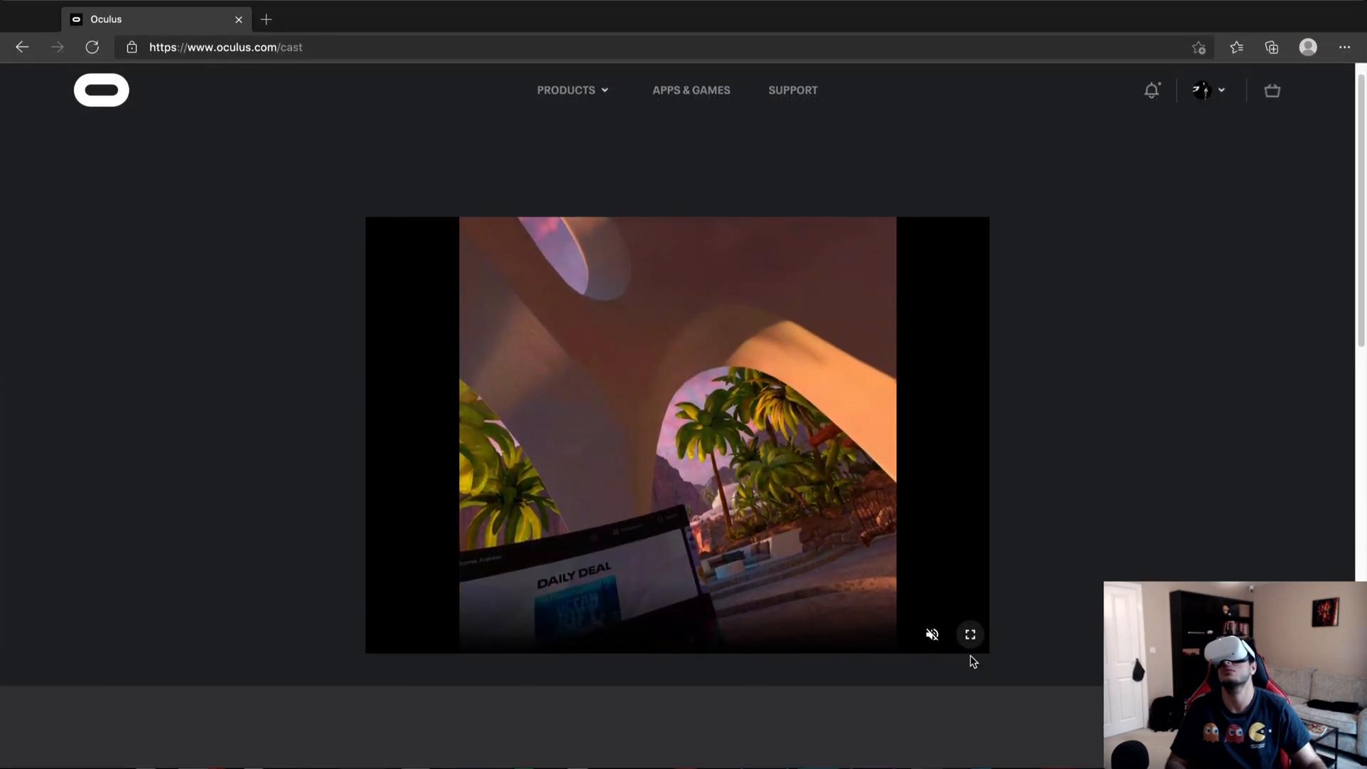
Show the cast headset view full-screen with apps filtered to Unknown Sources listing Lambda1VR
click(970, 633)
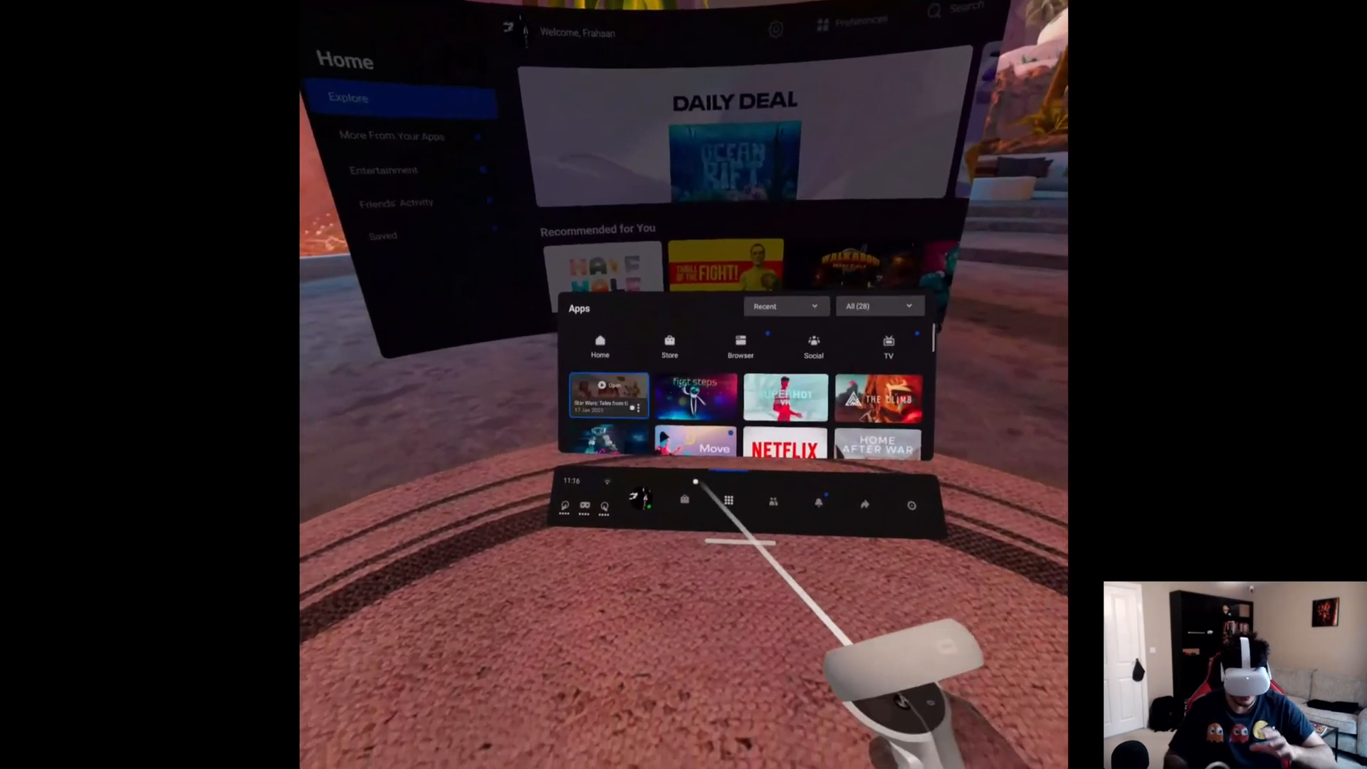
click(879, 305)
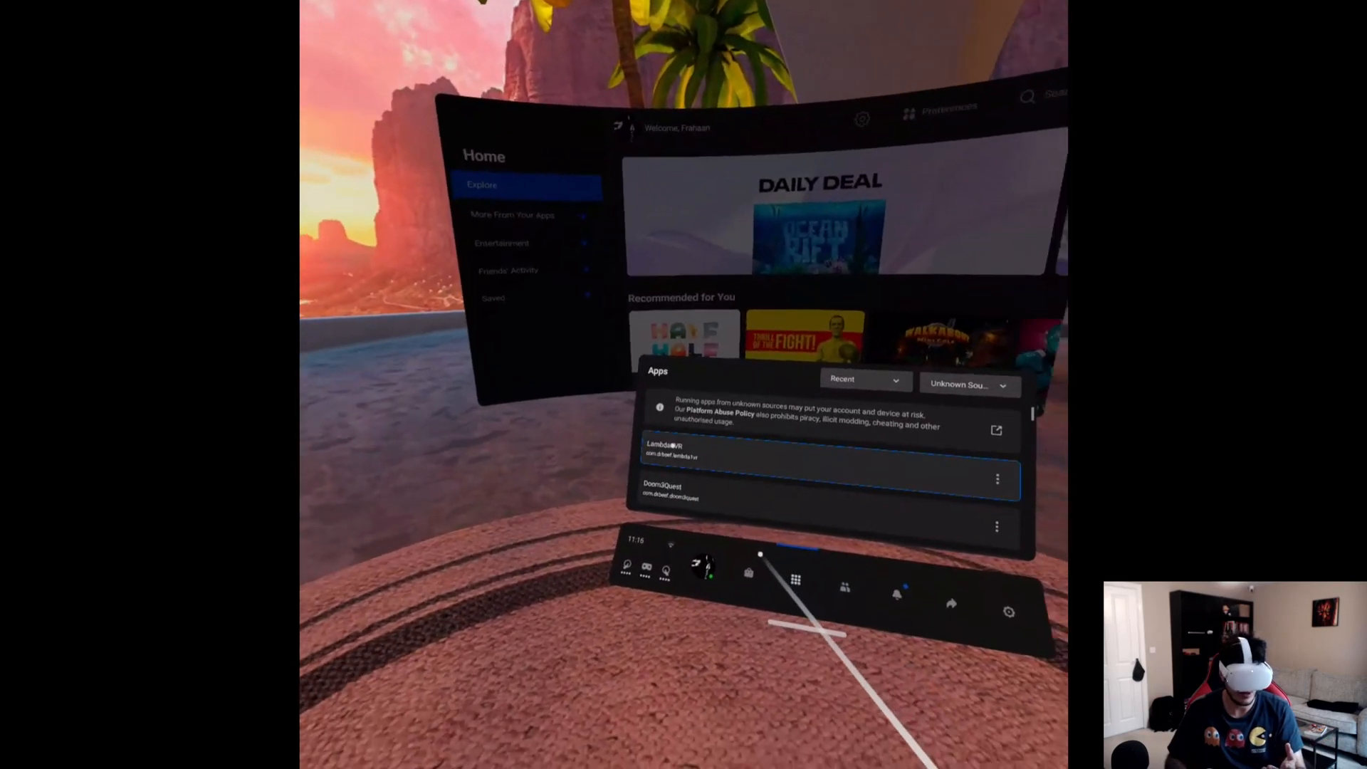
Launch Lambda1VR from Unknown Sources, then confirm Headset Casting is active on another device
click(669, 449)
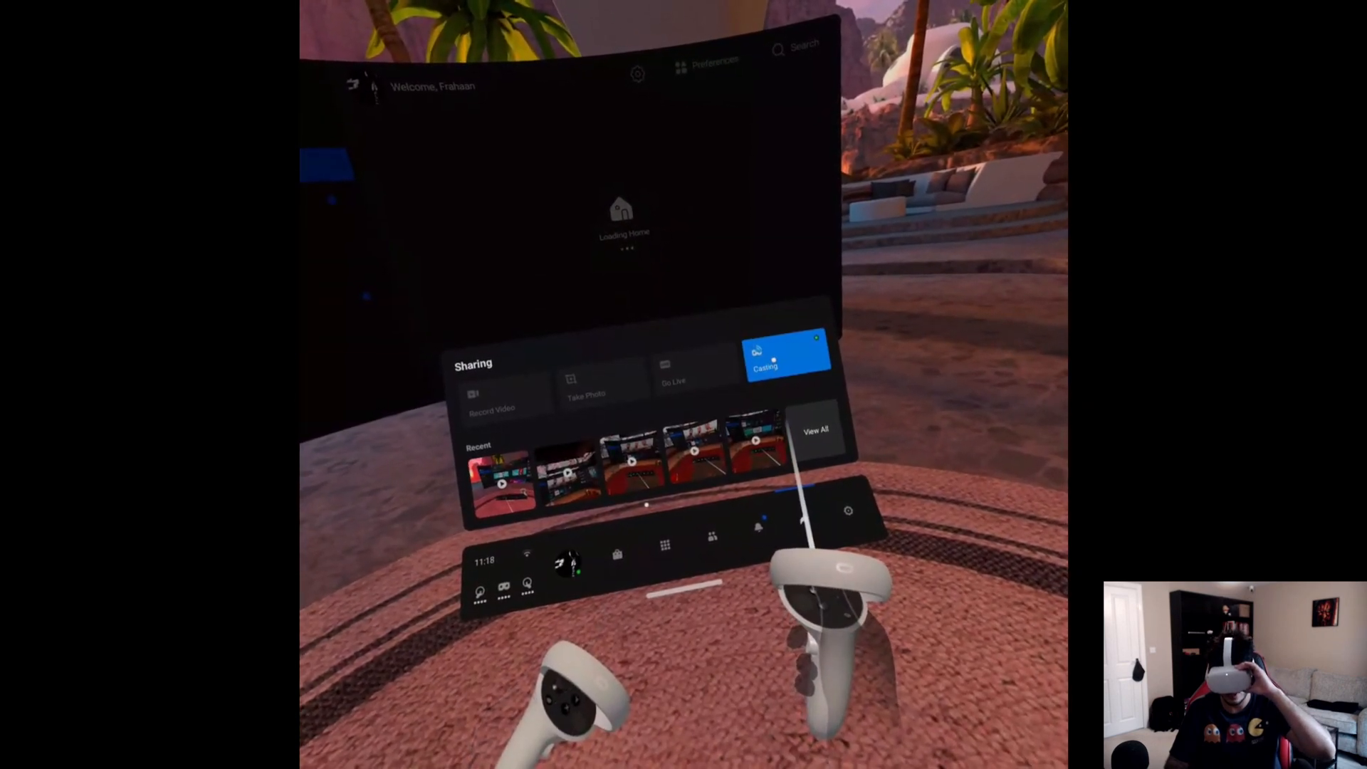
click(788, 357)
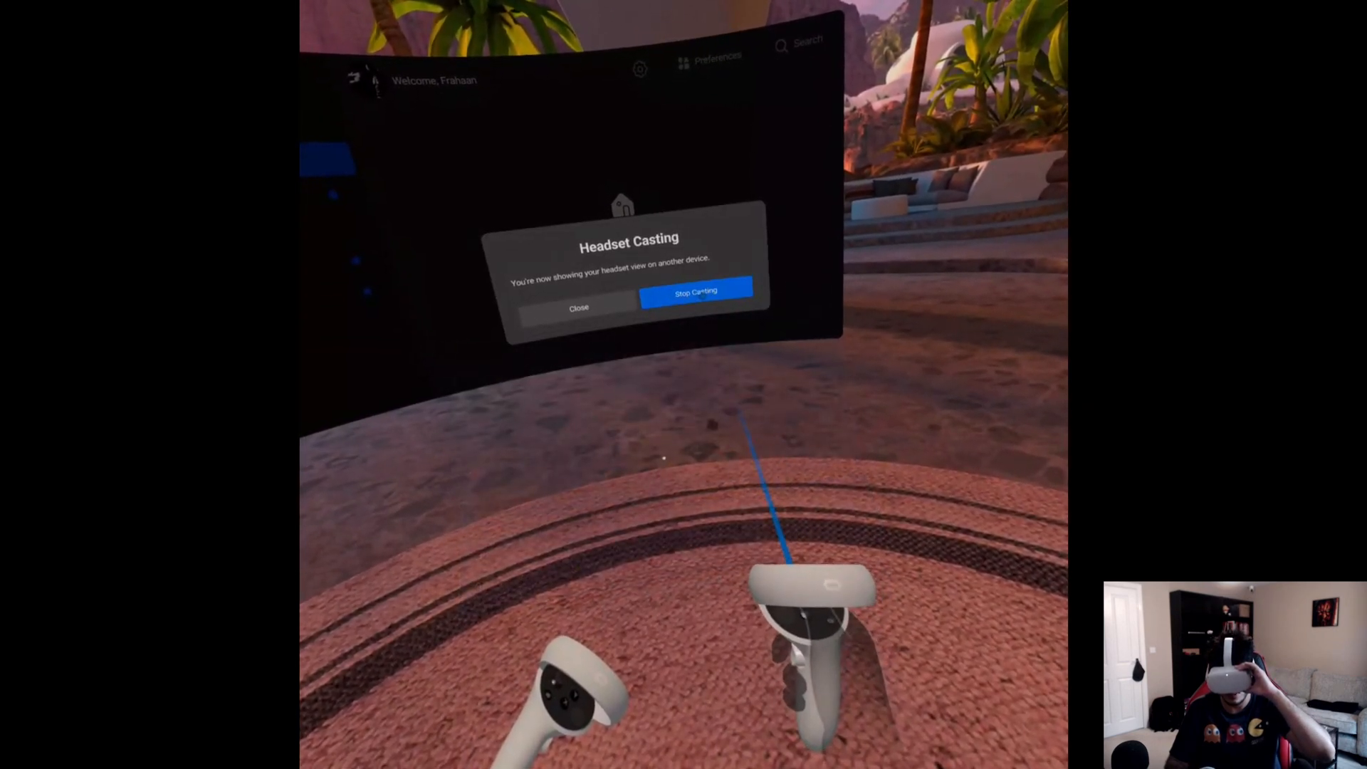